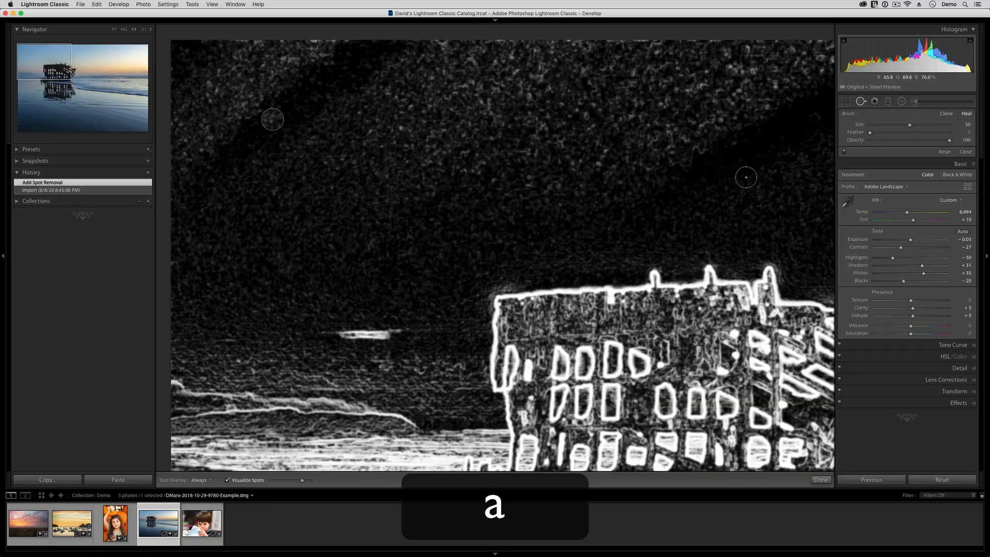
Step: With Visualize Spots on, heal two sky dust spots, then return to the five-photo grid
left_click(227, 480)
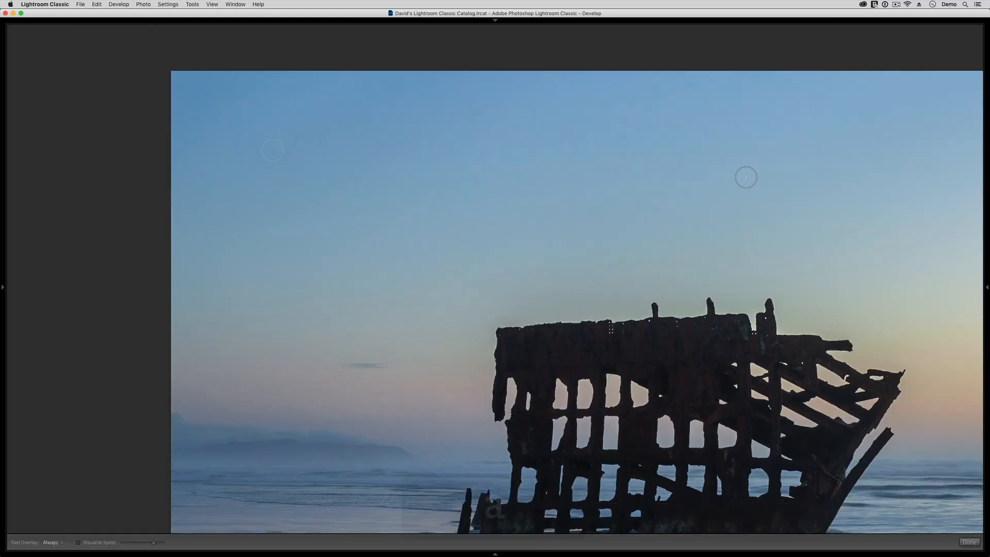
left_click(79, 542)
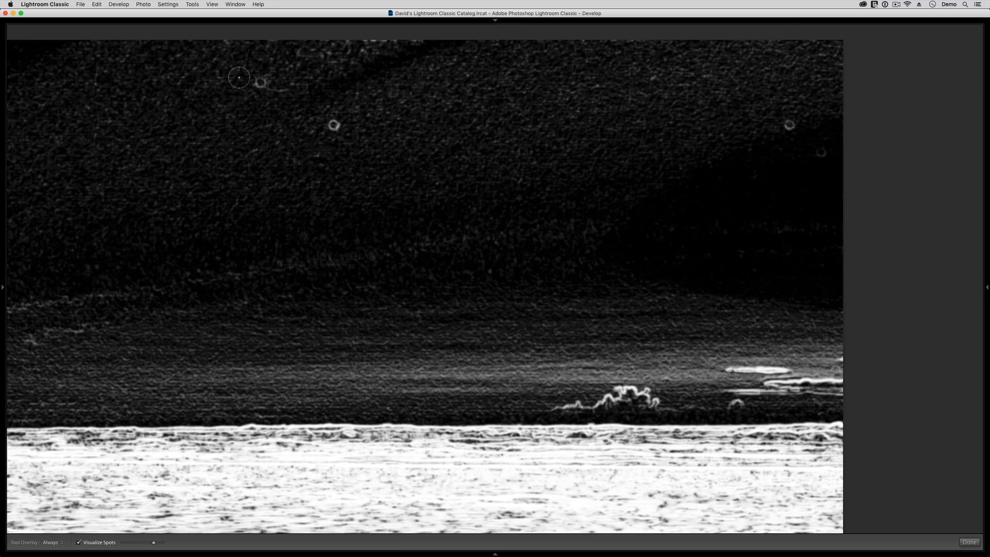
left_click(78, 542)
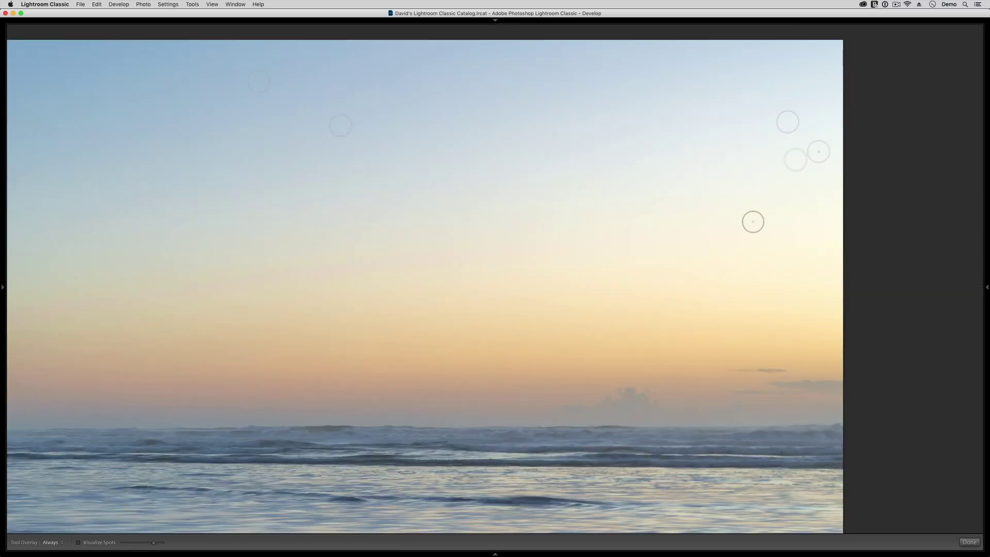
key("a")
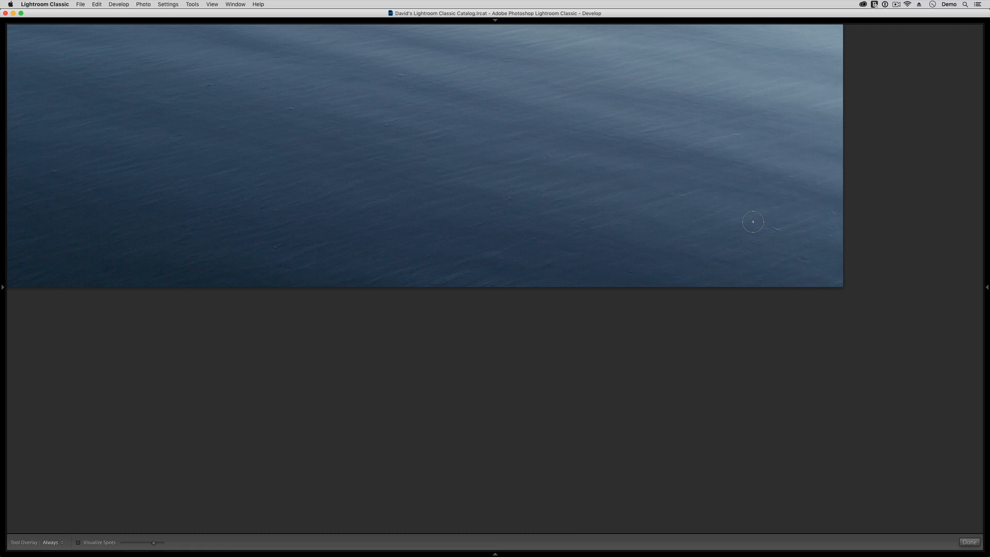
key("f8")
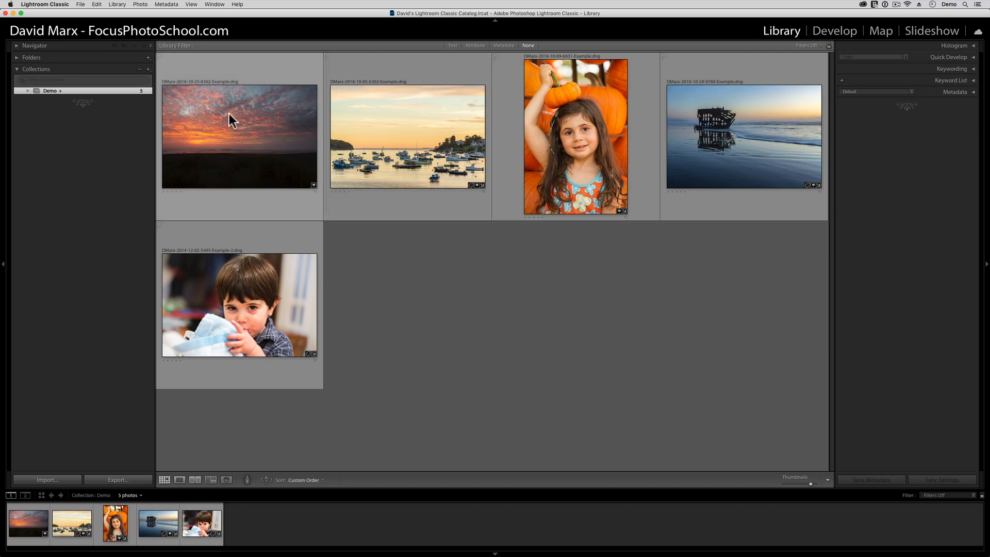
Step: Select the orange sunset thumbnail, open it in Develop, and hide all surrounding panels
left_click(239, 136)
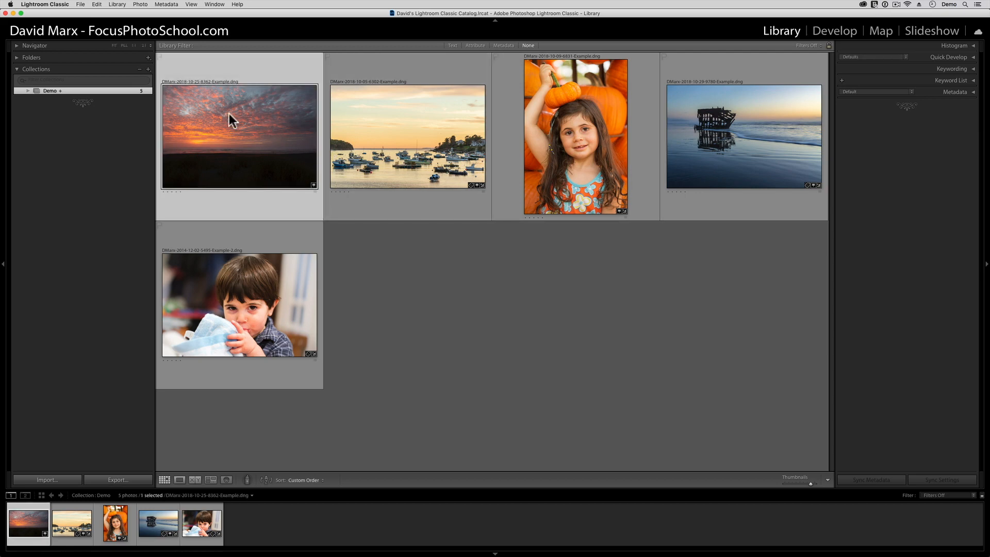
key("d")
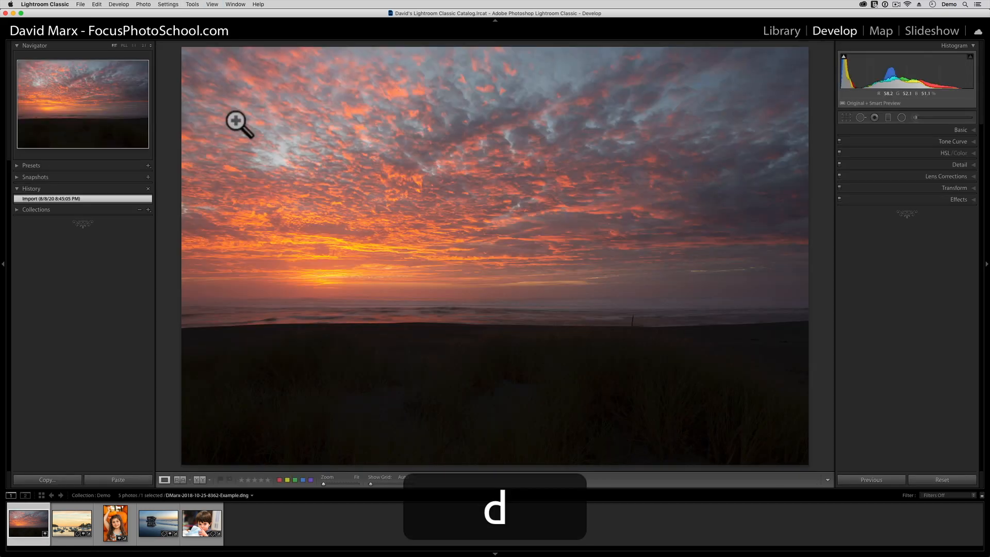
key("d")
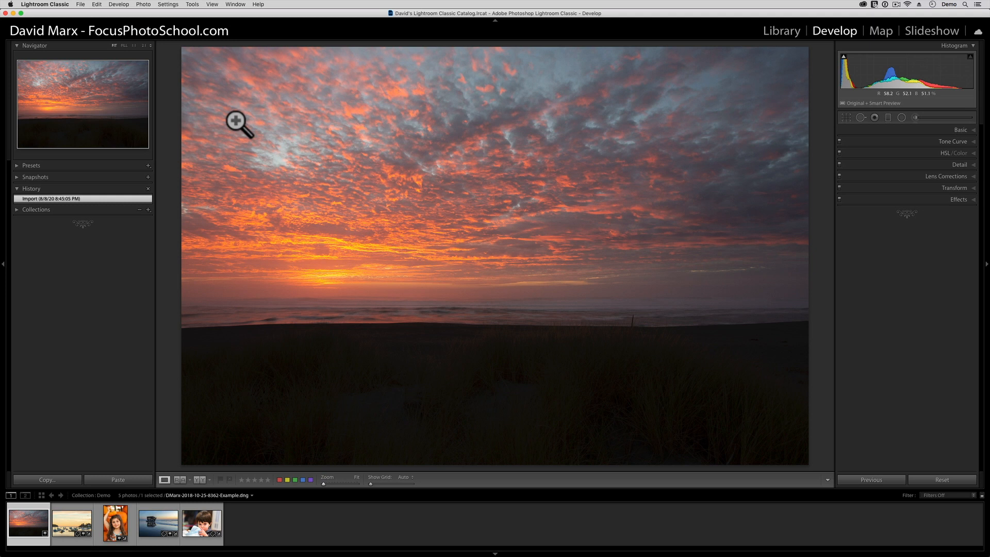
key("tab")
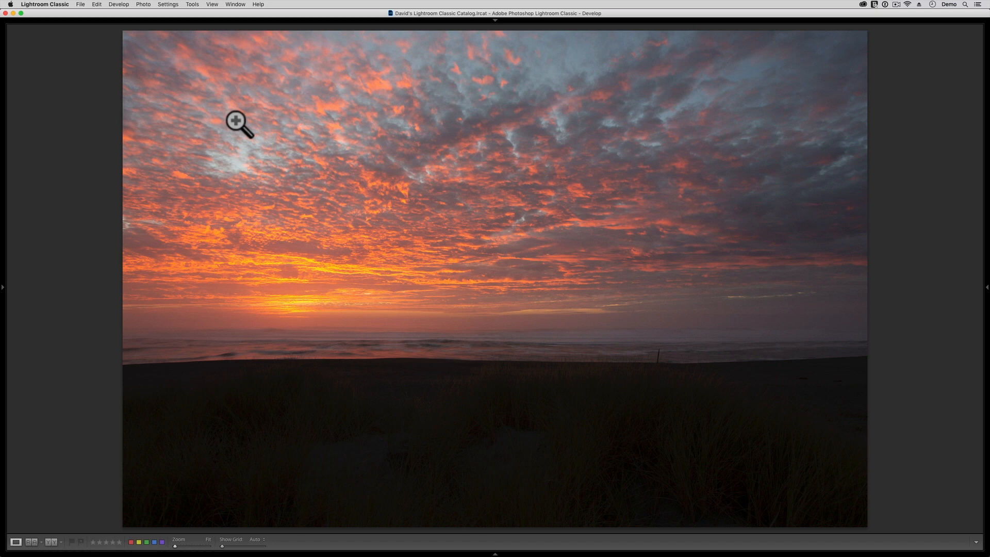
mouse_move(985, 297)
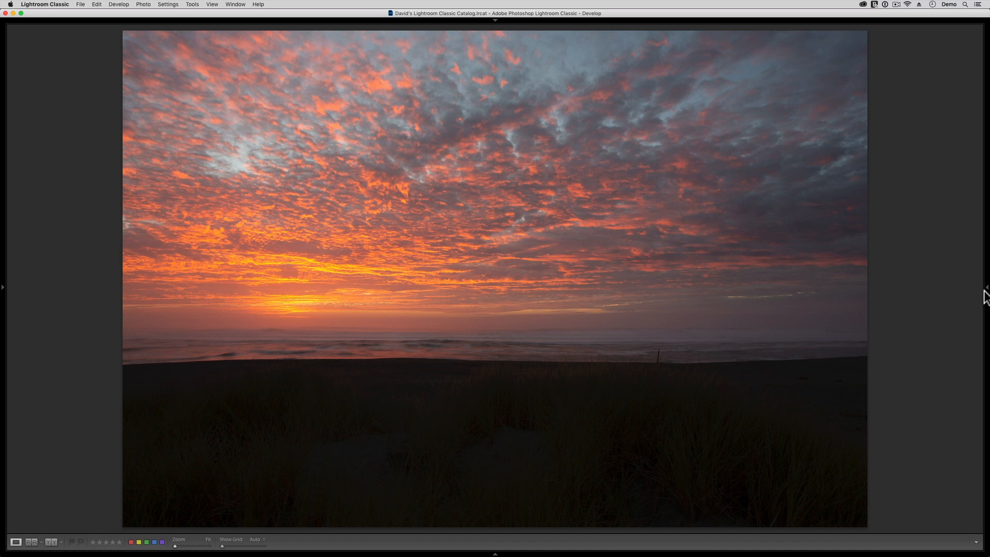
Step: Toggle the right panel and both side panels, ending with only the right adjustment panels shown
left_click(986, 292)
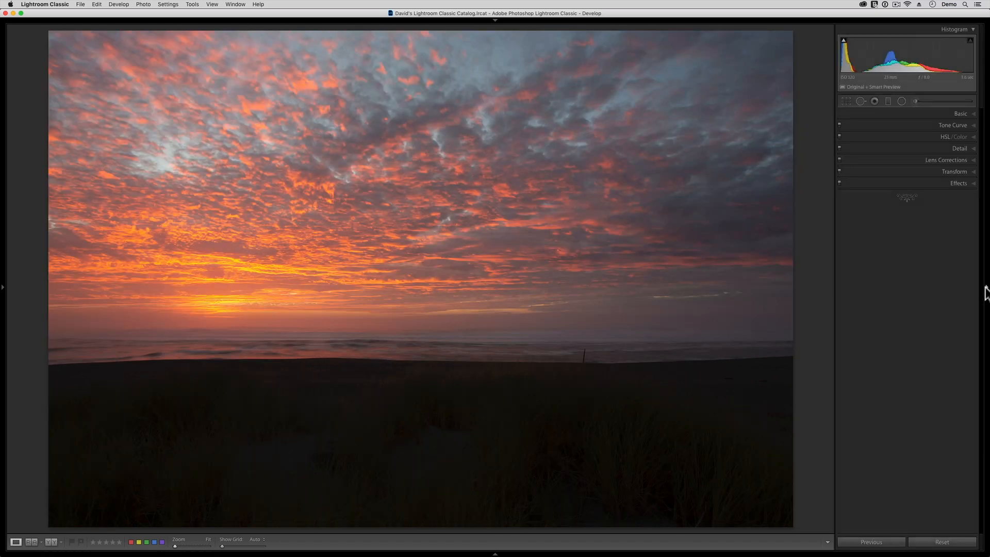
left_click(987, 286)
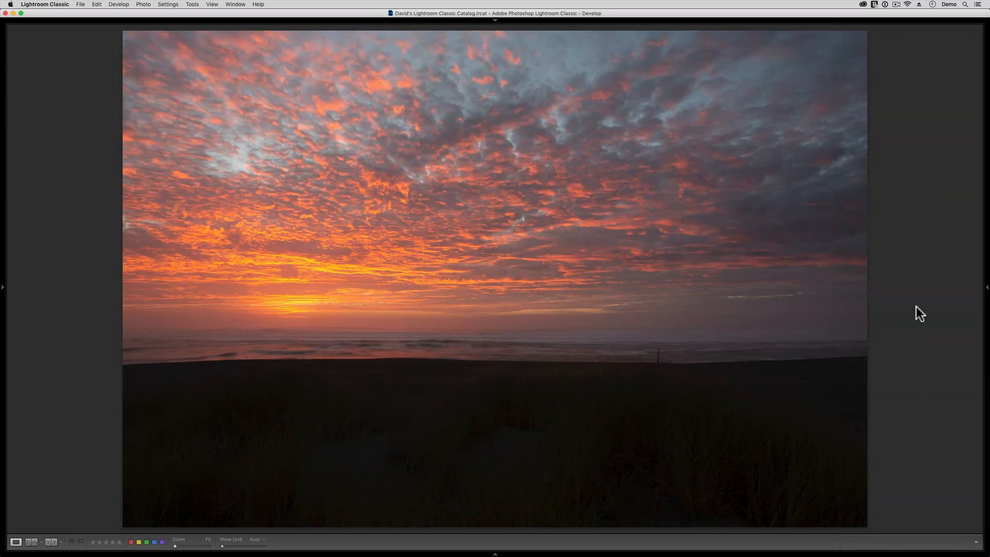
key("shift")
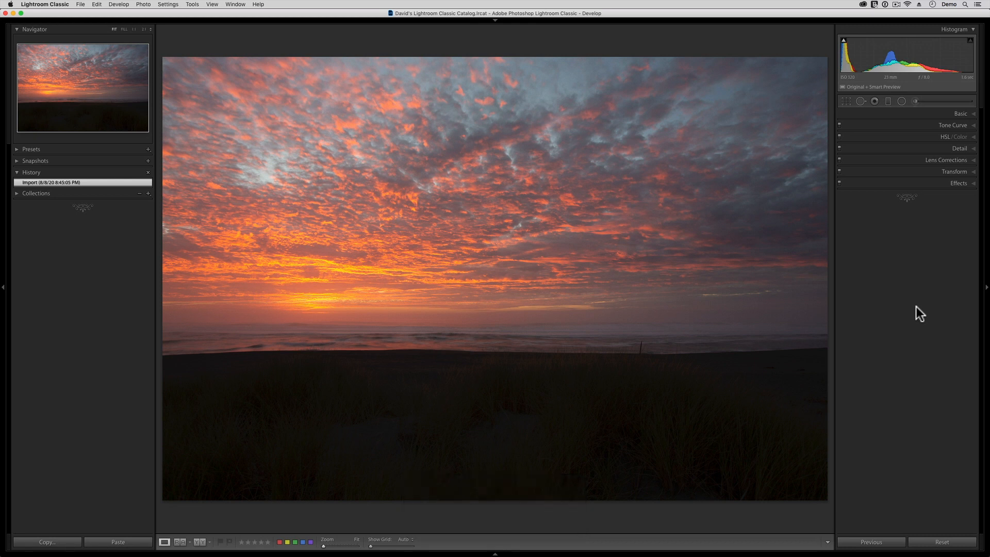
key("tab")
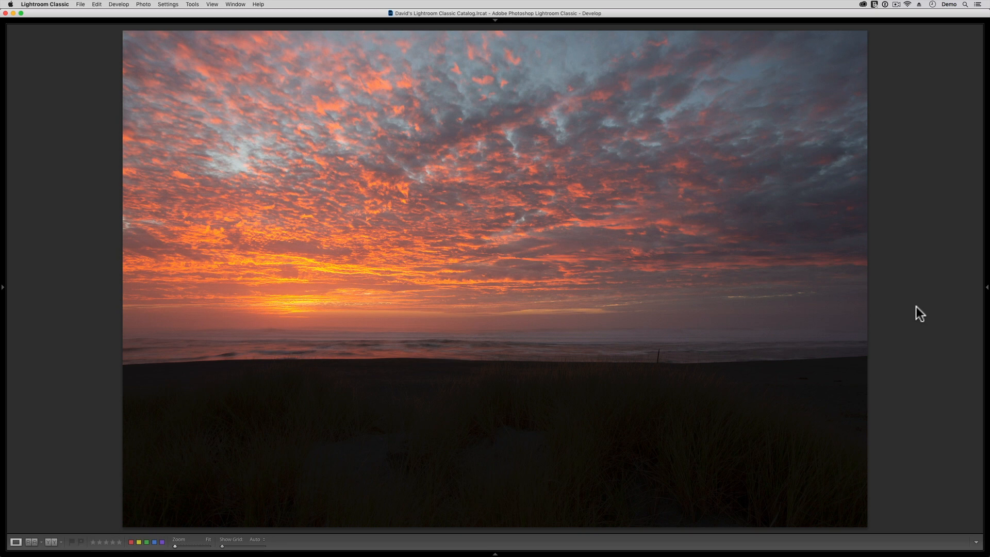
key("f8")
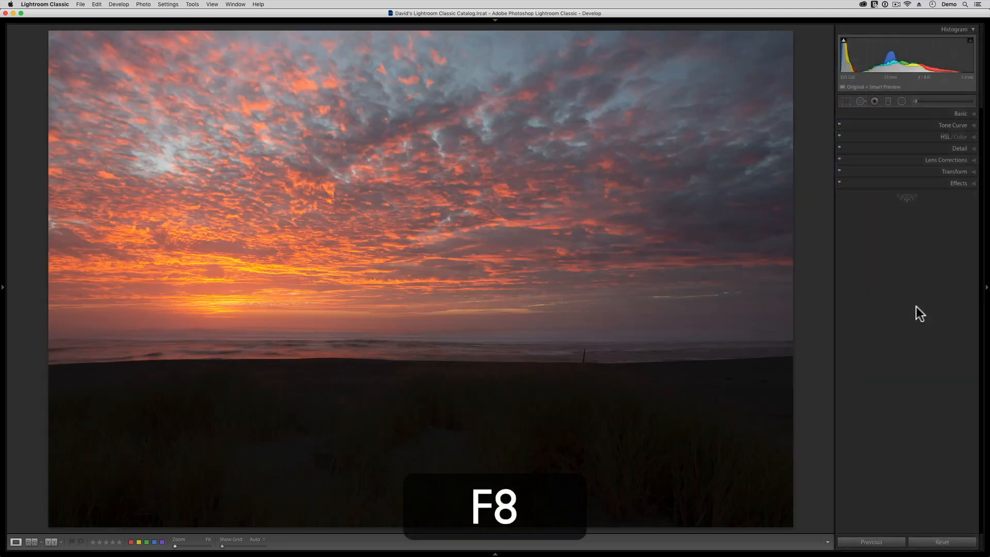
key("F8")
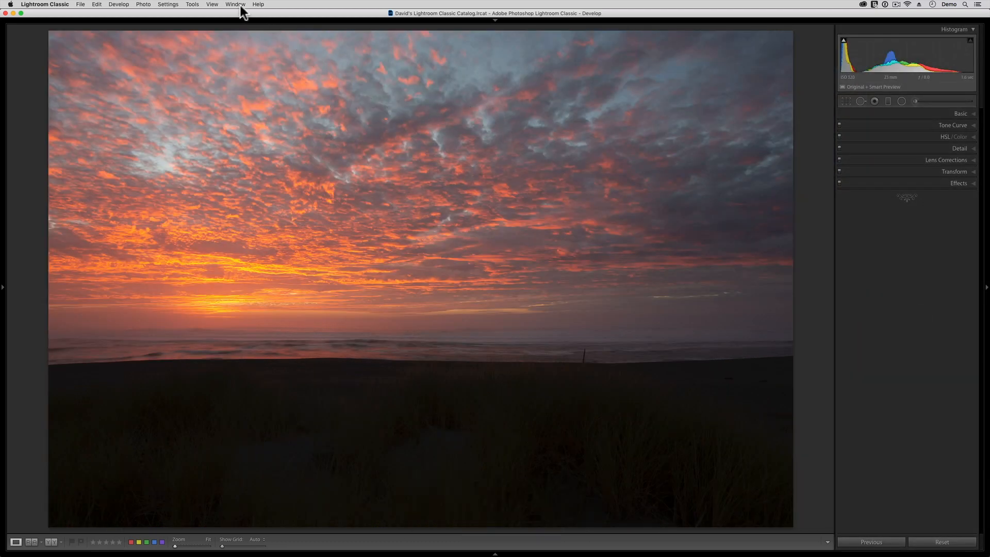
left_click(234, 5)
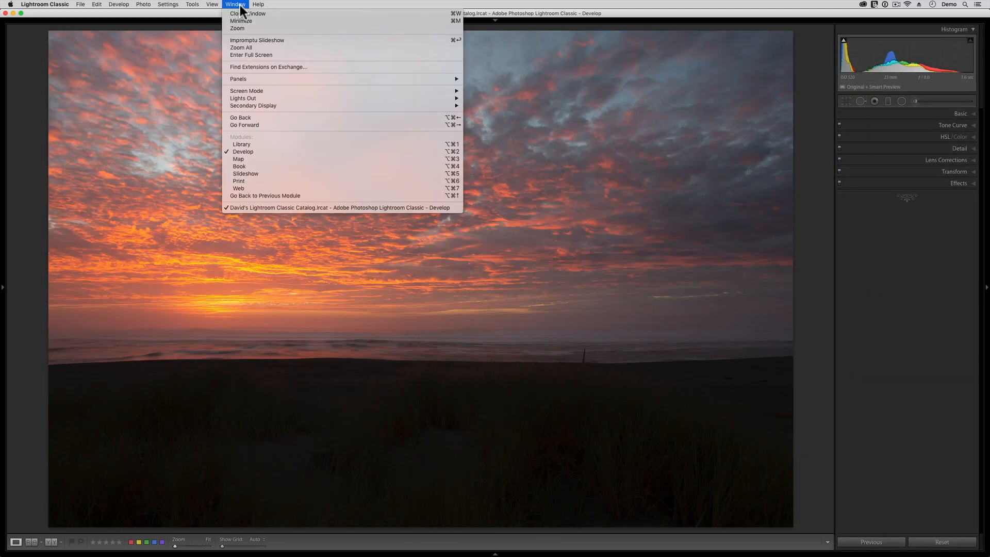
mouse_move(238, 79)
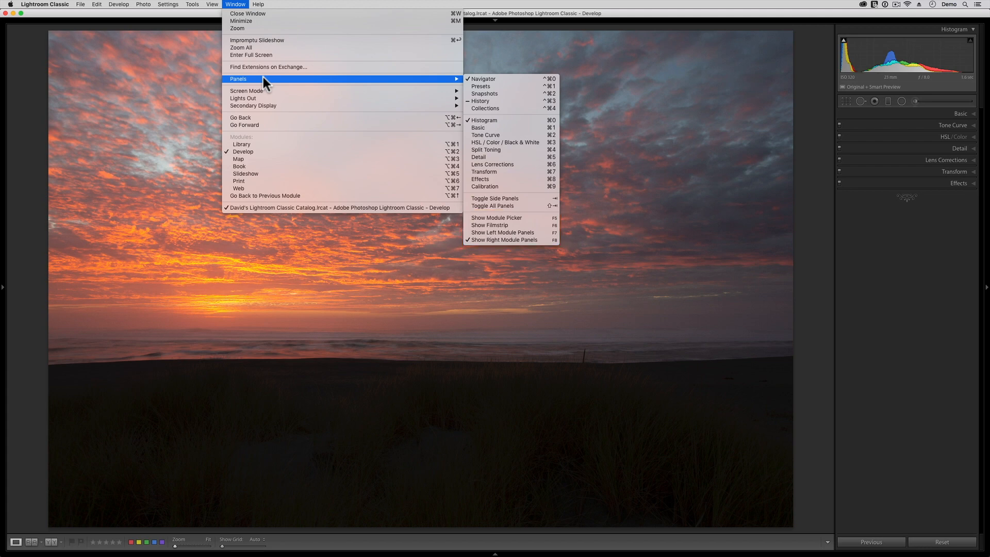
mouse_move(120, 156)
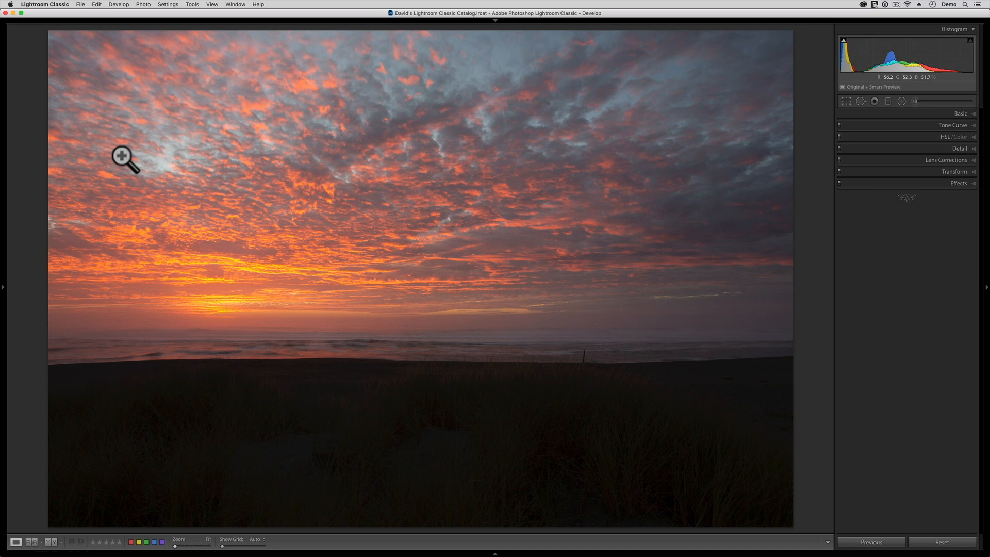
key("F8")
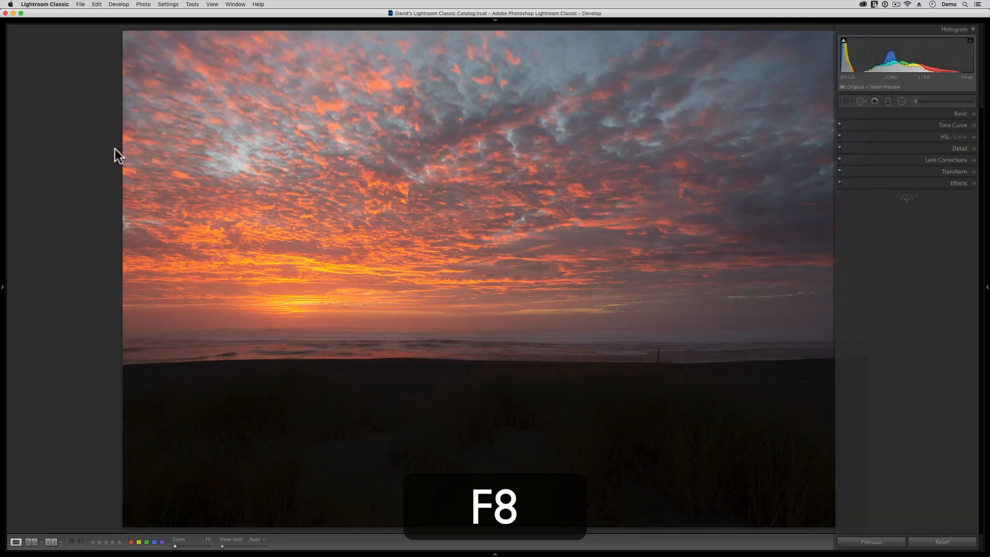
Step: Enable 'Use F1, F2, etc. keys as standard function keys' in Keyboard preferences and close the window
key("F8")
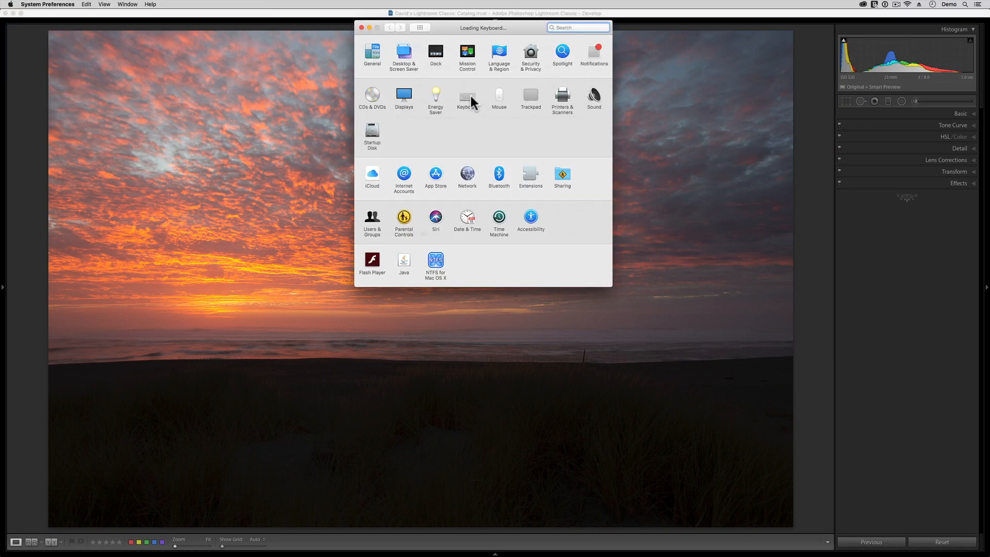
left_click(467, 99)
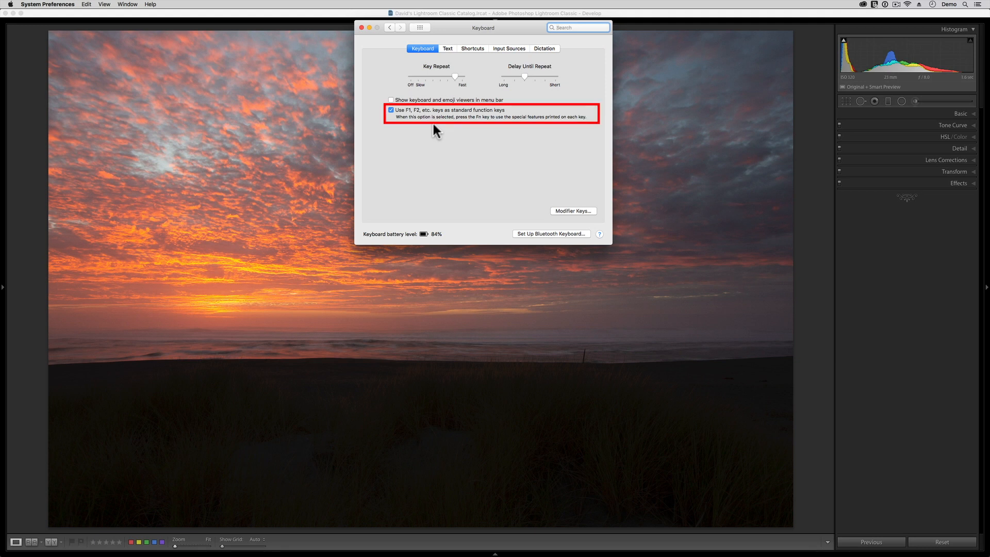
left_click(362, 28)
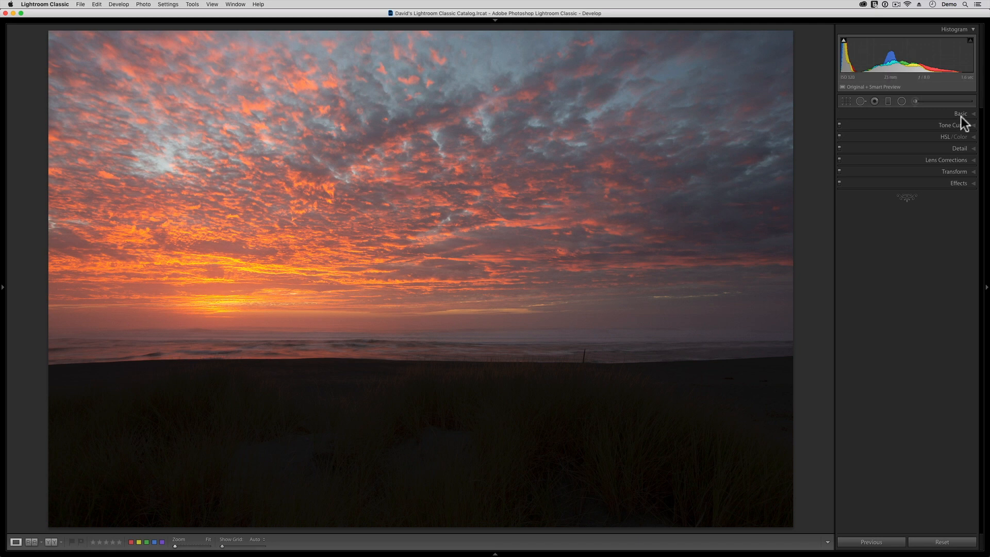
Step: Expand the Basic panel and adjust tones, raising Whites to +52 and Blacks to +3
left_click(961, 114)
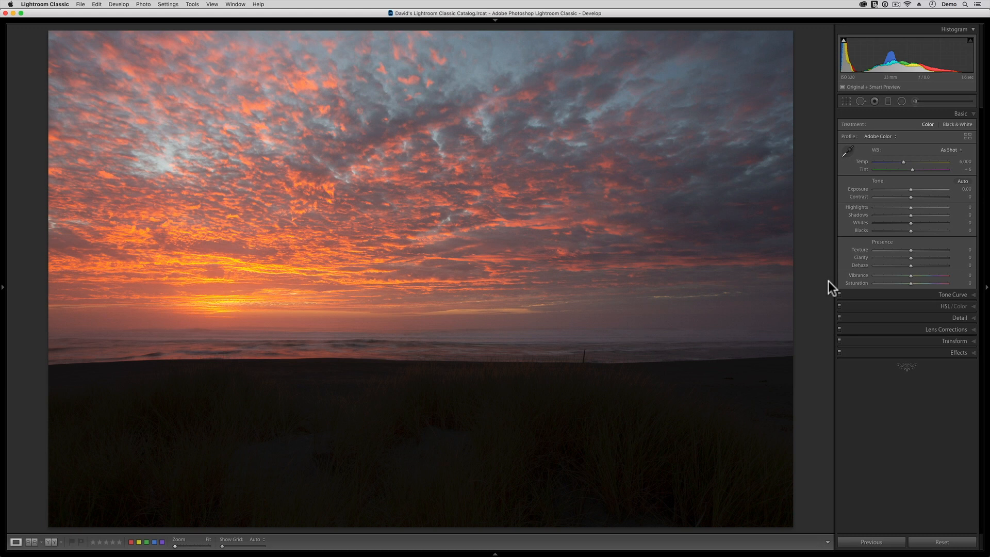
mouse_move(897, 422)
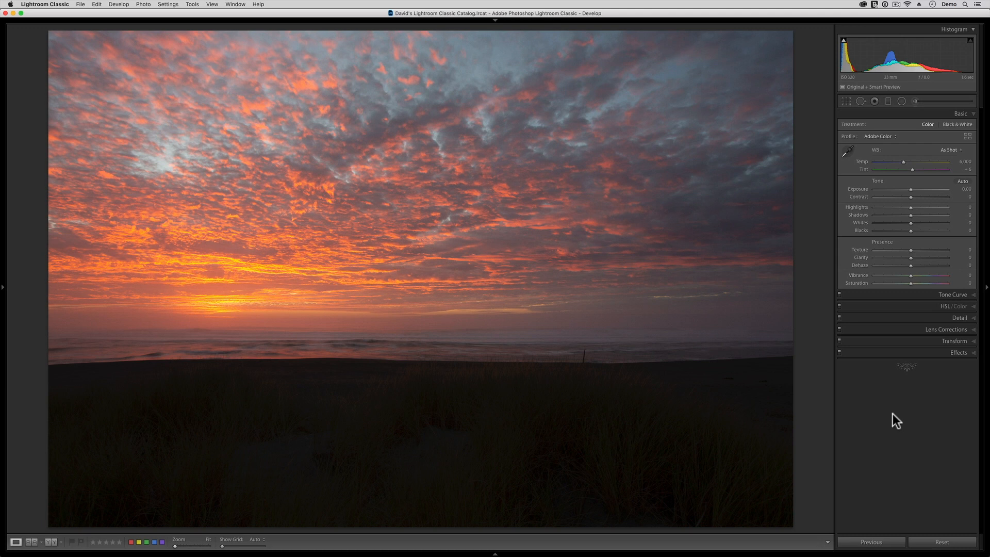
mouse_move(923, 192)
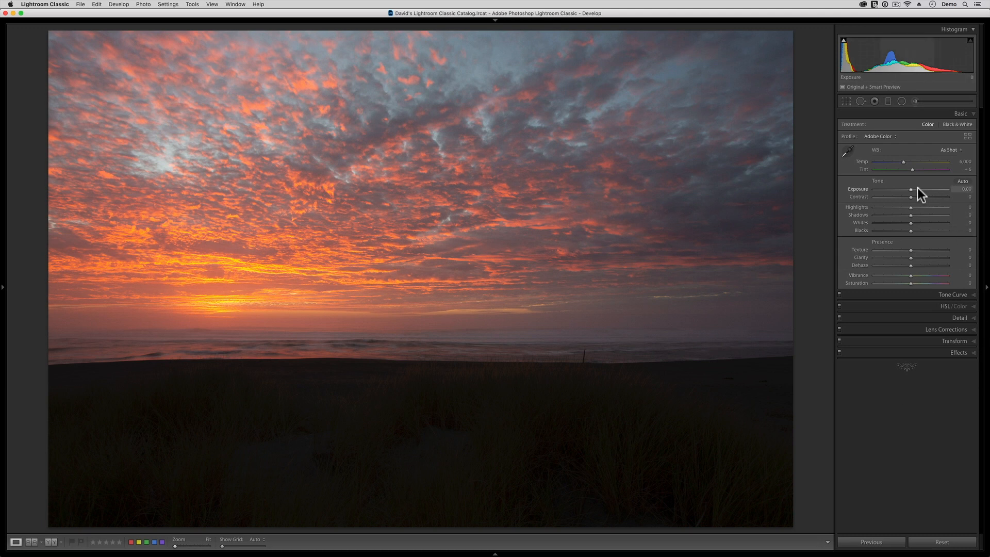
mouse_move(915, 236)
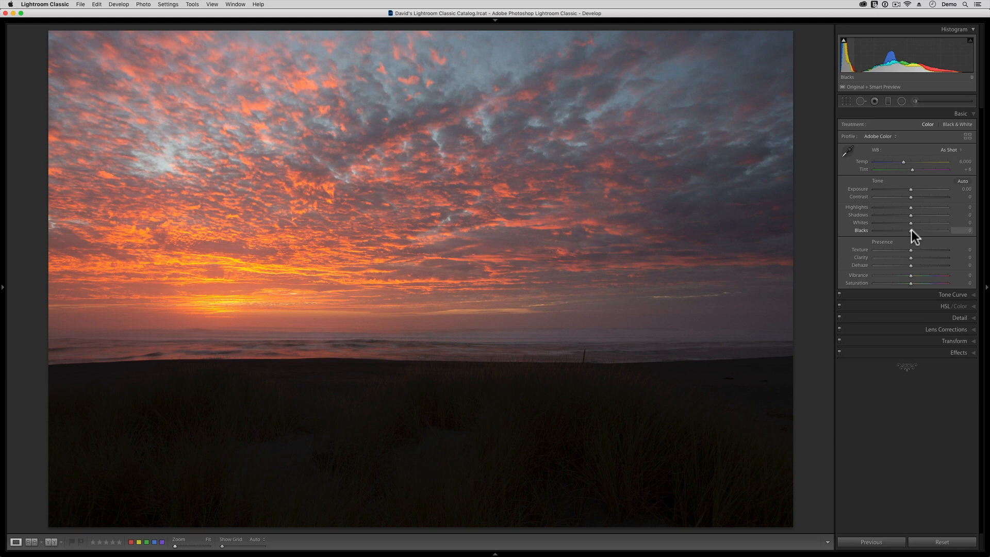
key("alt")
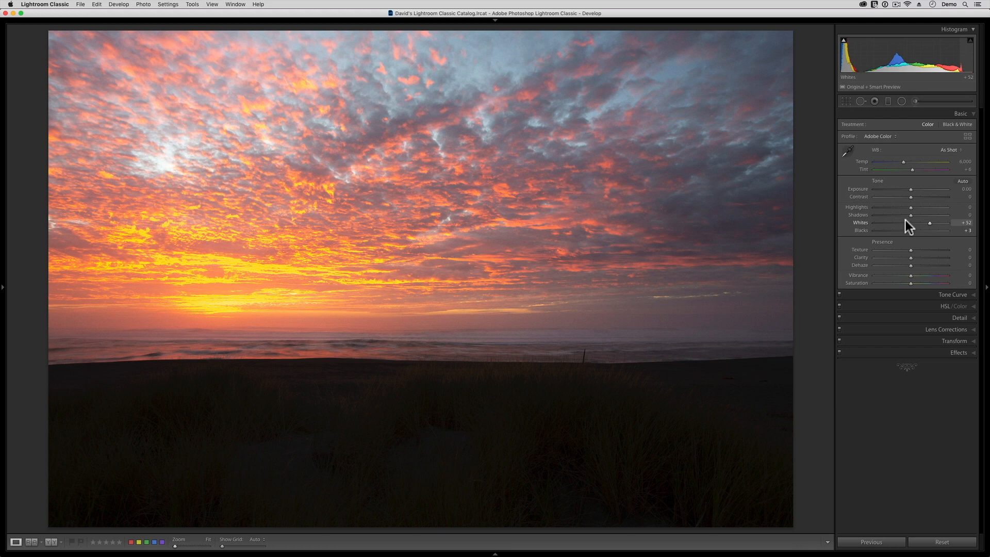
mouse_move(956, 49)
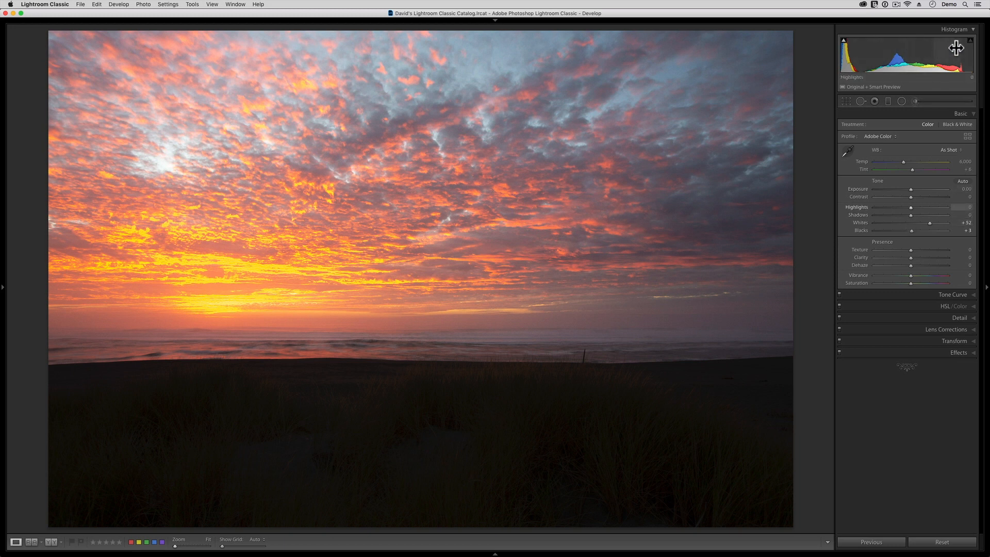
mouse_move(973, 42)
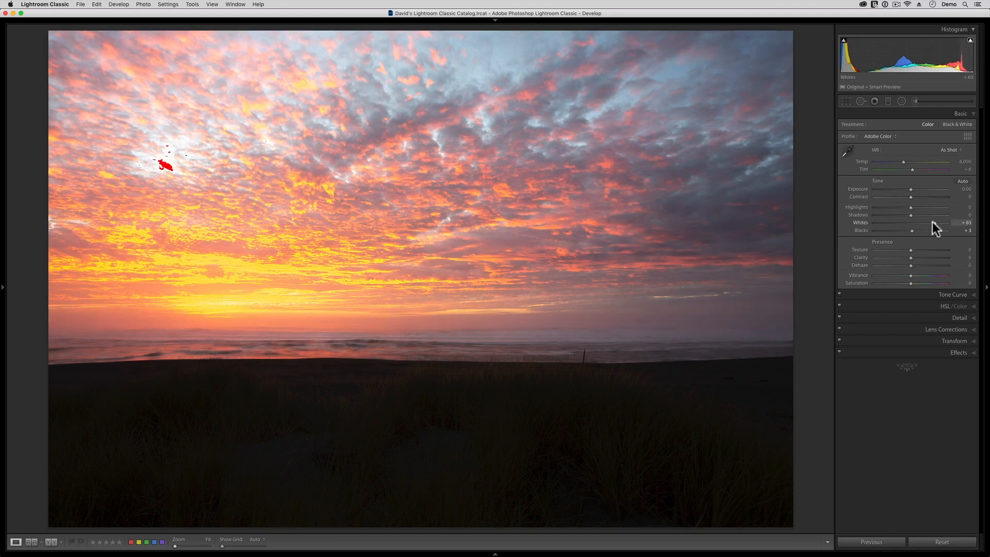
mouse_move(965, 39)
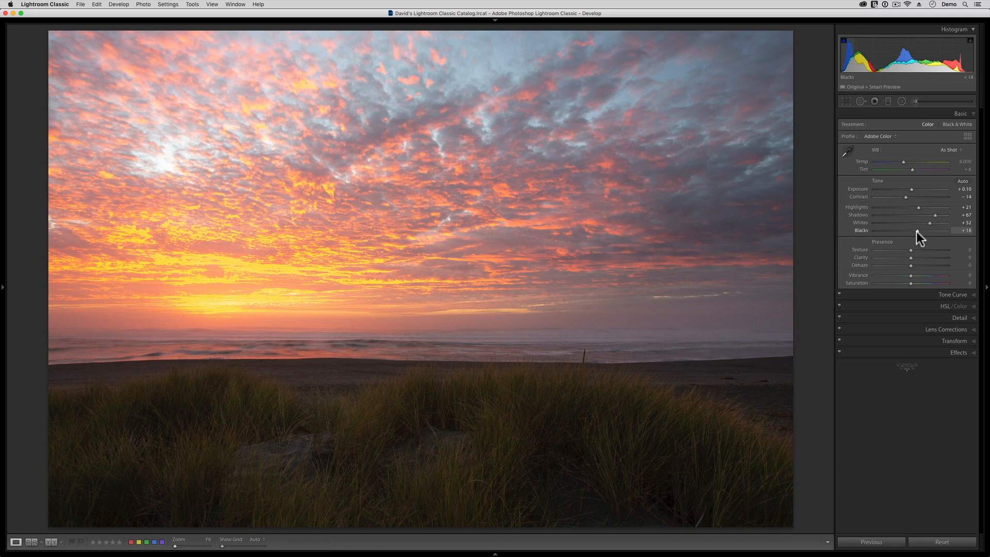
Step: Switch to the harbour boats photo and start a new Graduated Filter with zeroed effects
left_click(71, 524)
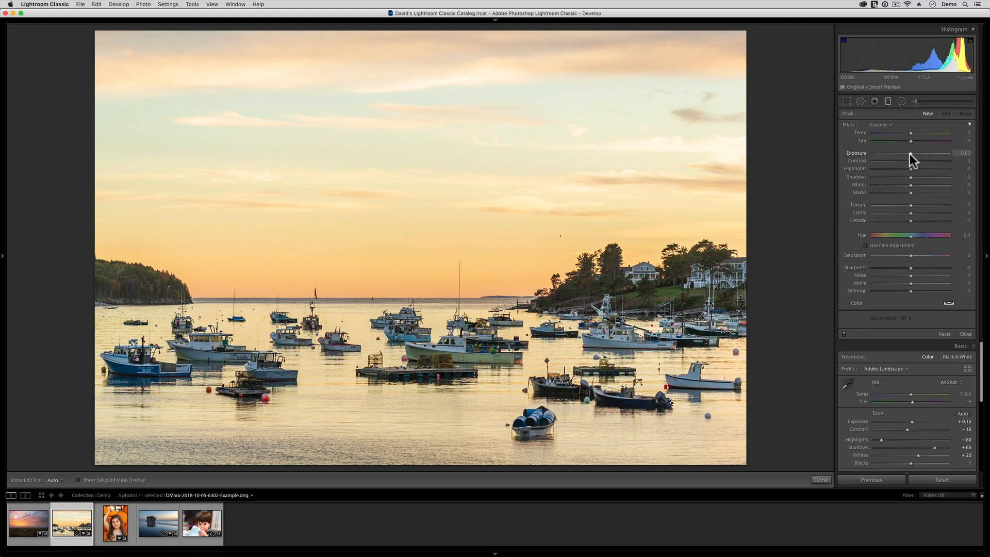
mouse_move(920, 184)
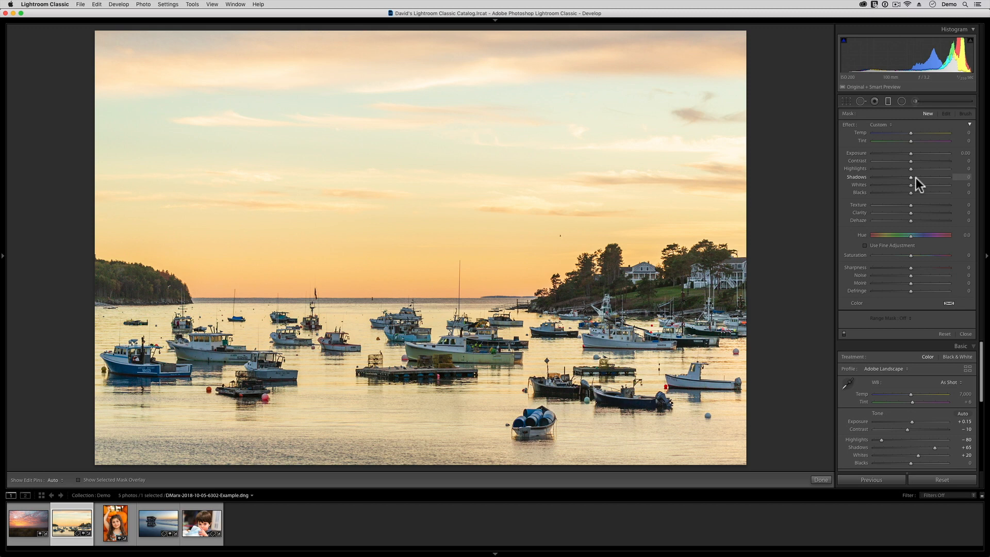
key("j")
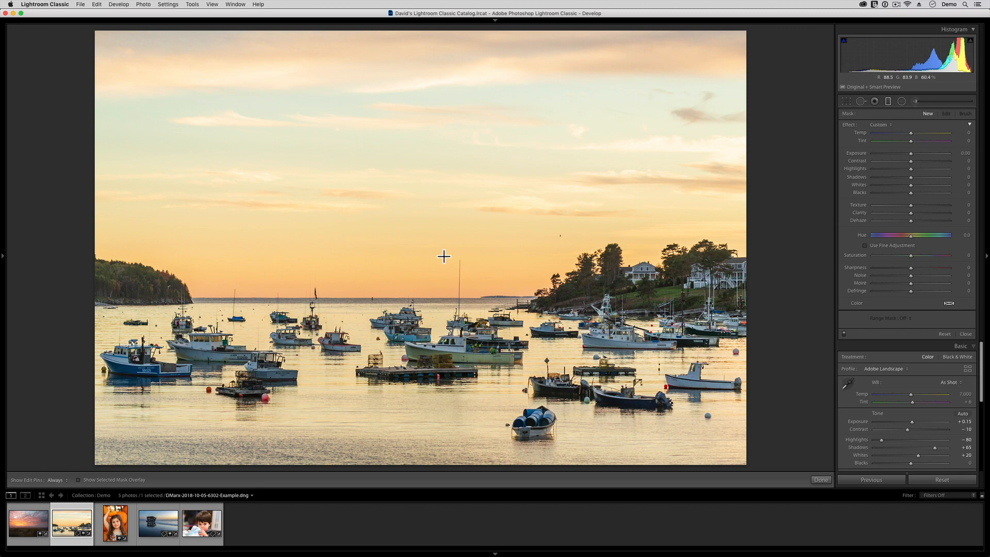
mouse_move(385, 93)
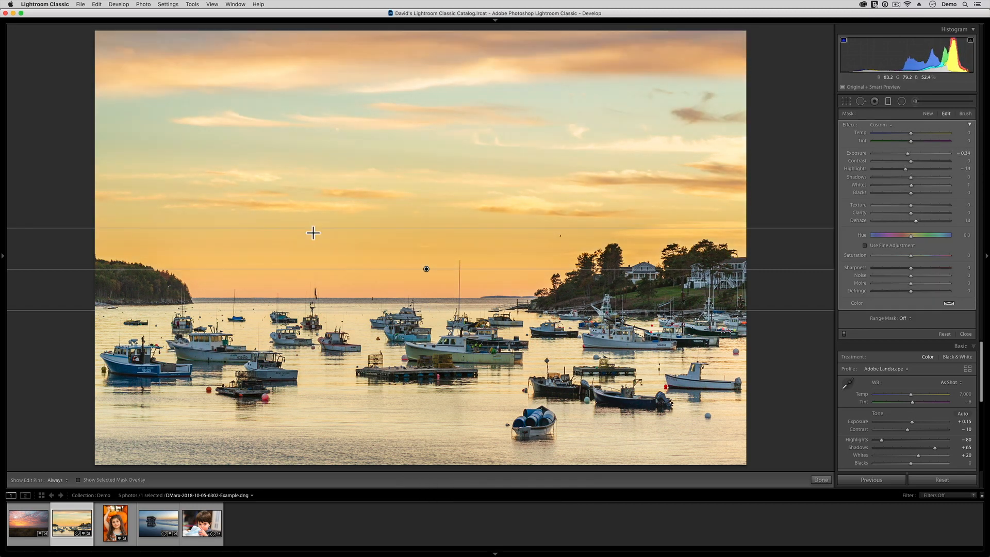
mouse_move(269, 223)
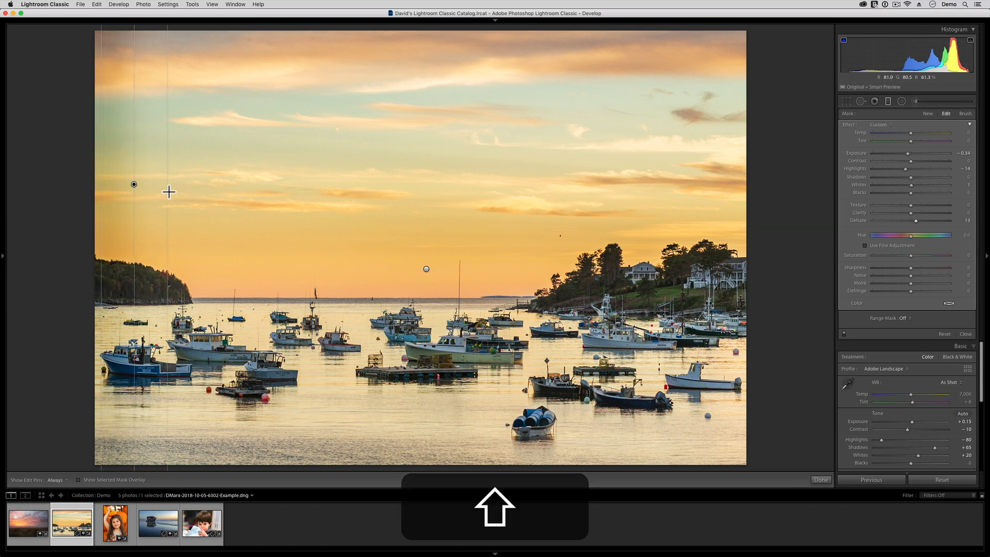
mouse_move(239, 200)
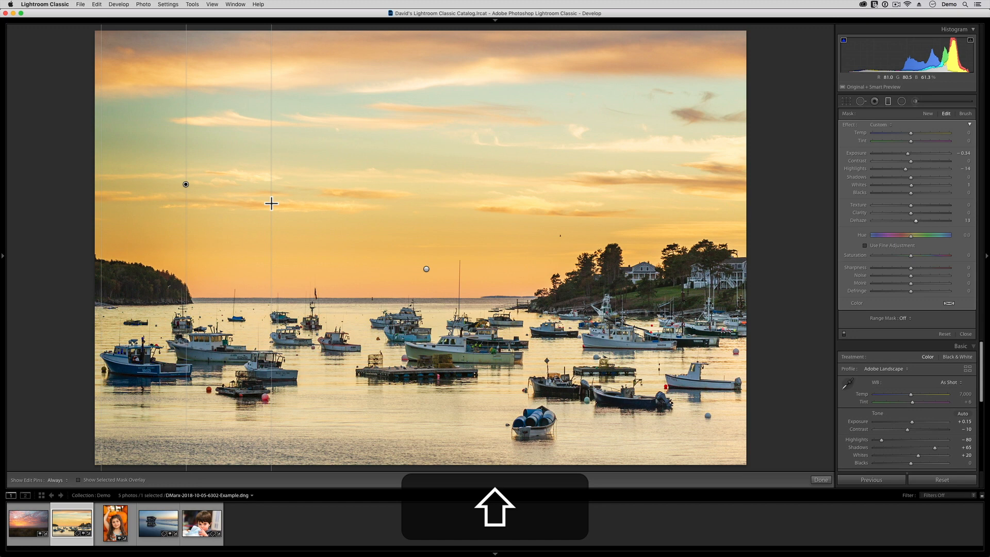
Step: On the pumpkin portrait, add a radial filter over the girl's face and set it to Invert
left_click(115, 522)
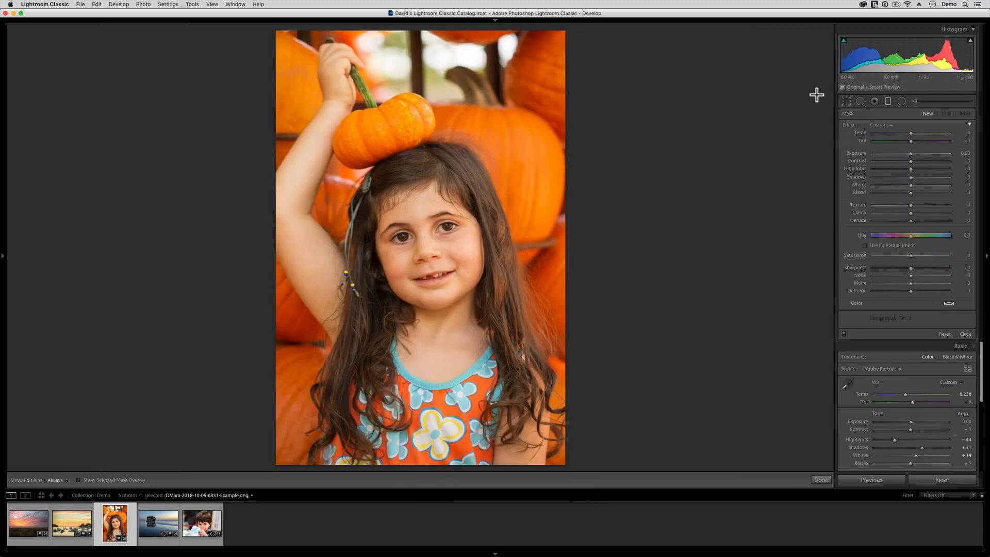
left_click(901, 101)
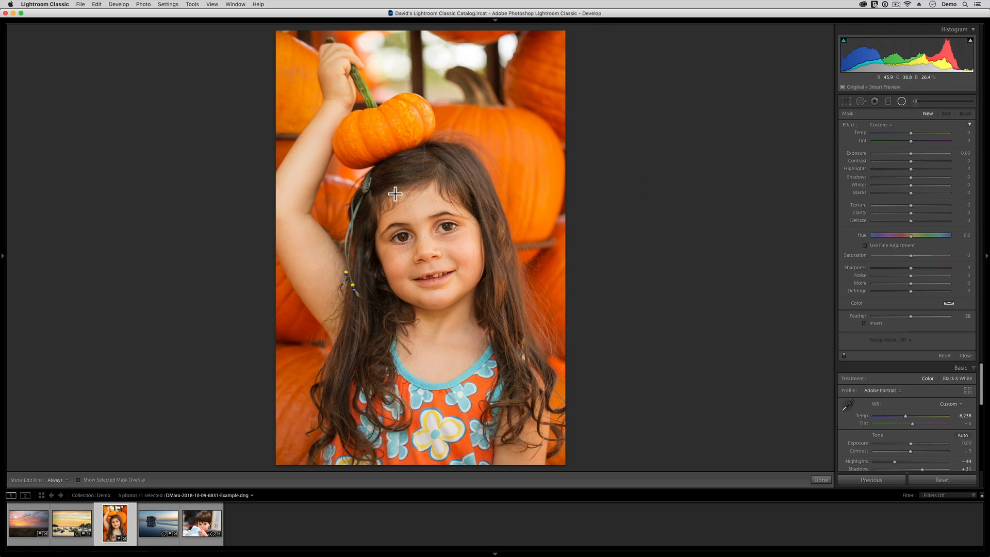
mouse_move(441, 162)
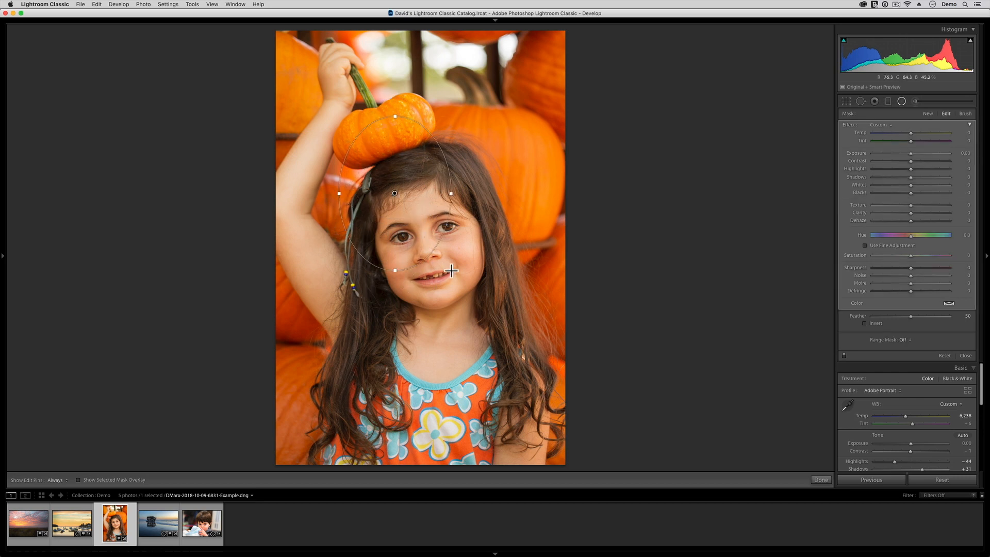
key("delete")
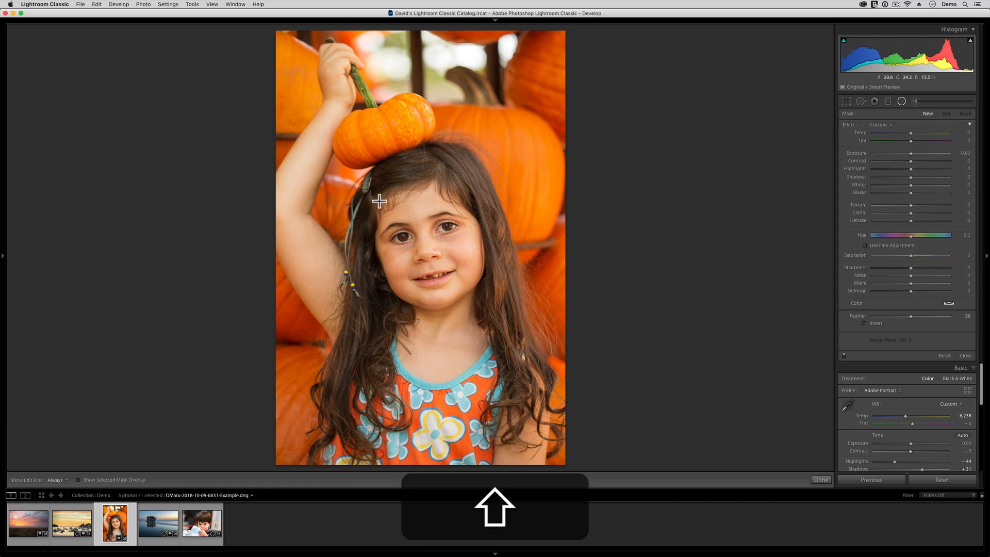
mouse_move(451, 275)
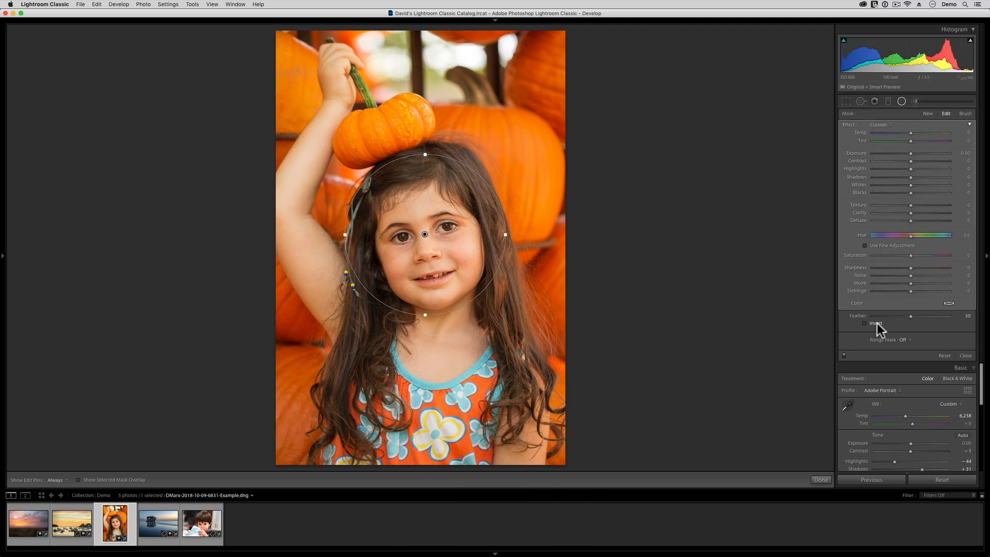
left_click(866, 324)
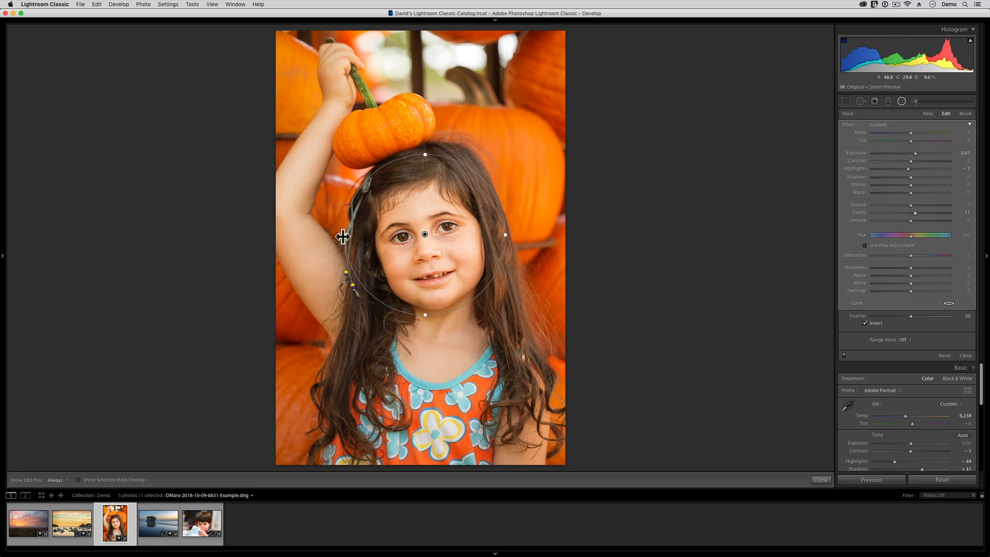
mouse_move(343, 236)
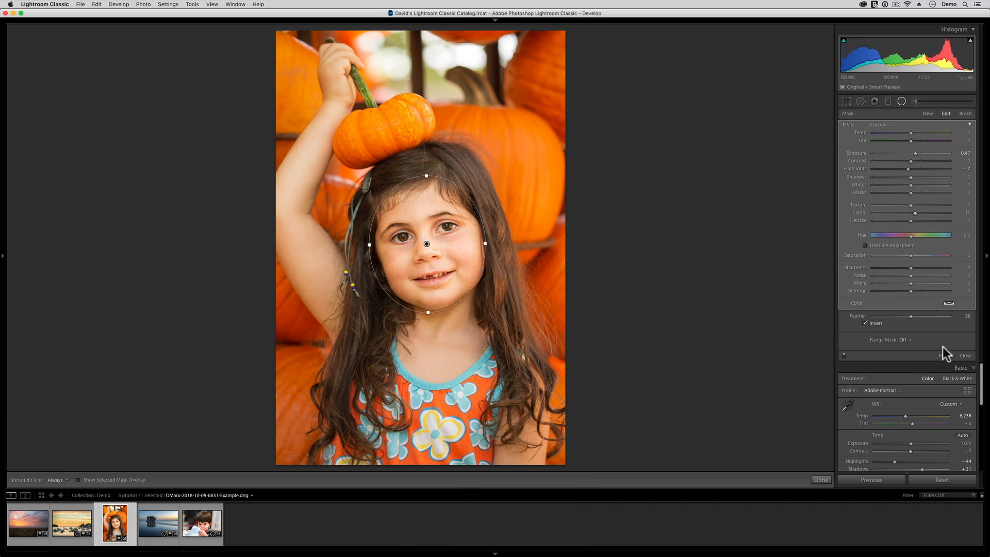
Step: Finish the portrait's radial filter and switch to the shipwreck beach photo
left_click(965, 355)
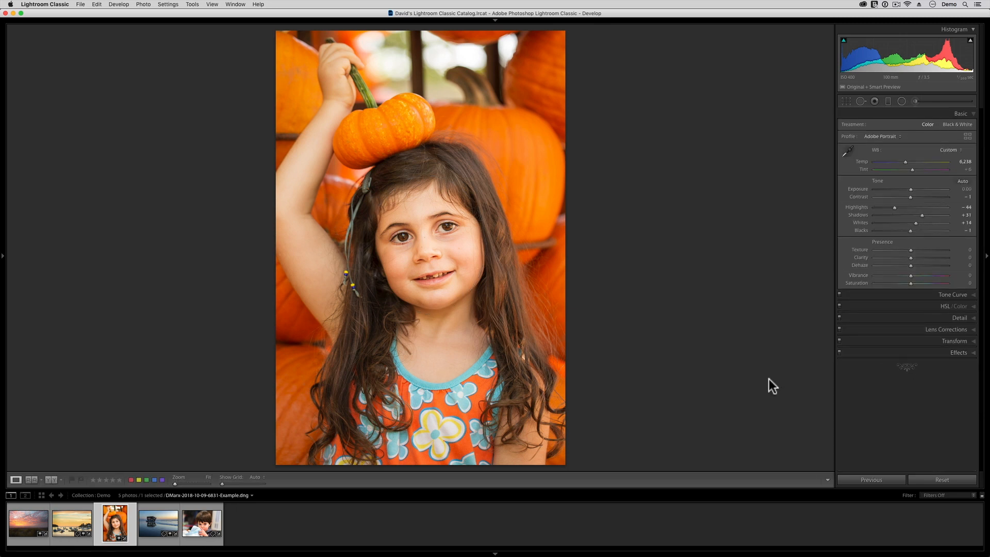
left_click(158, 524)
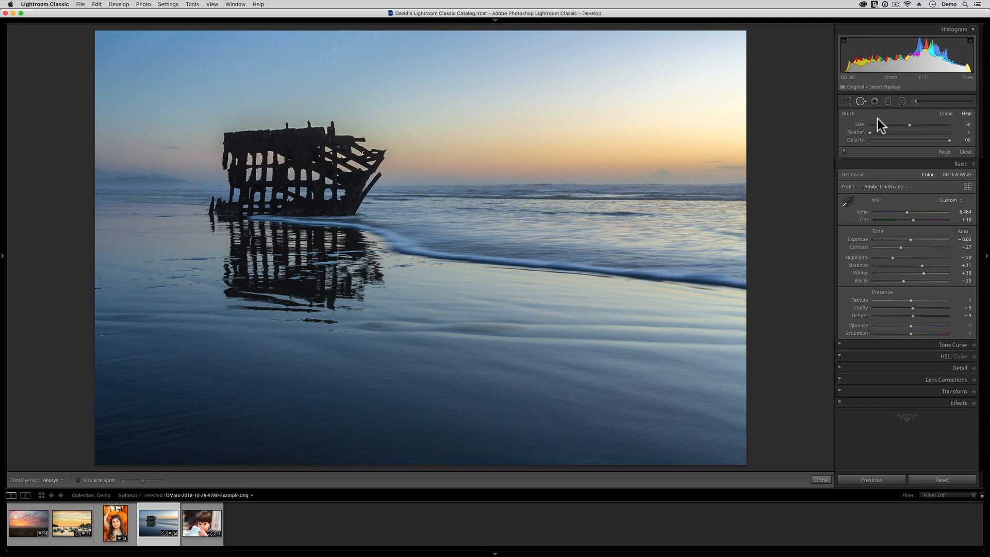
Step: Zoom into the shipwreck photo's sky and turn on Visualize Spots
key("F7")
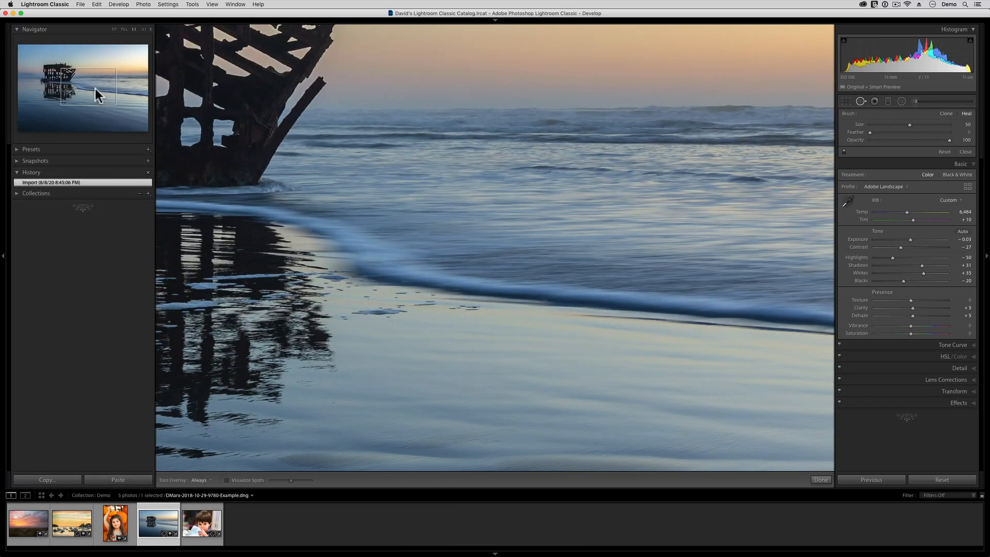
mouse_move(771, 52)
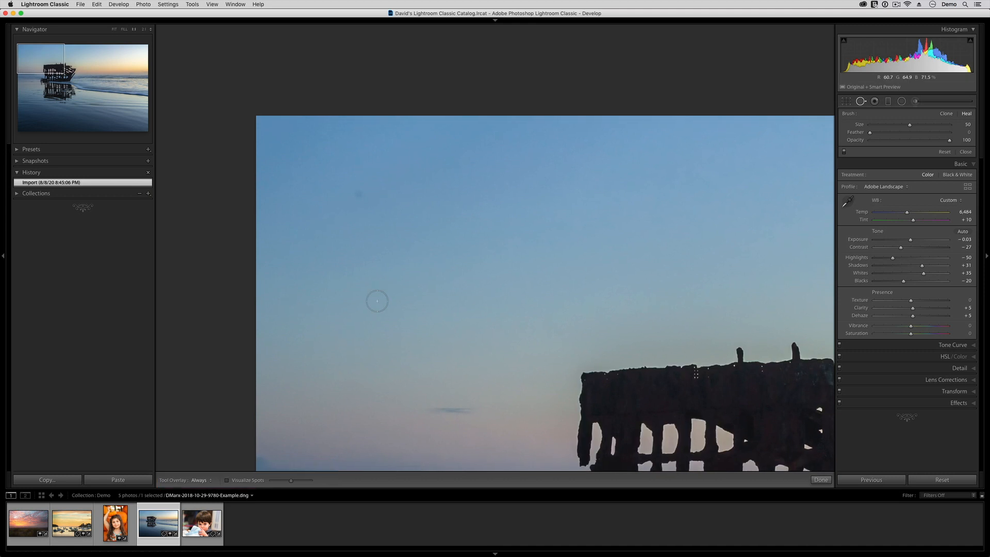
mouse_move(246, 485)
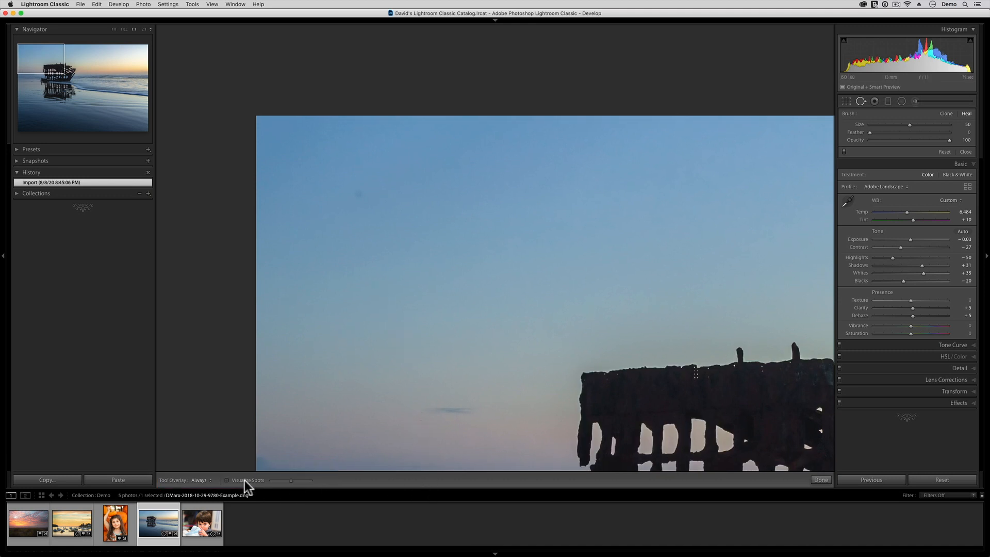
left_click(227, 481)
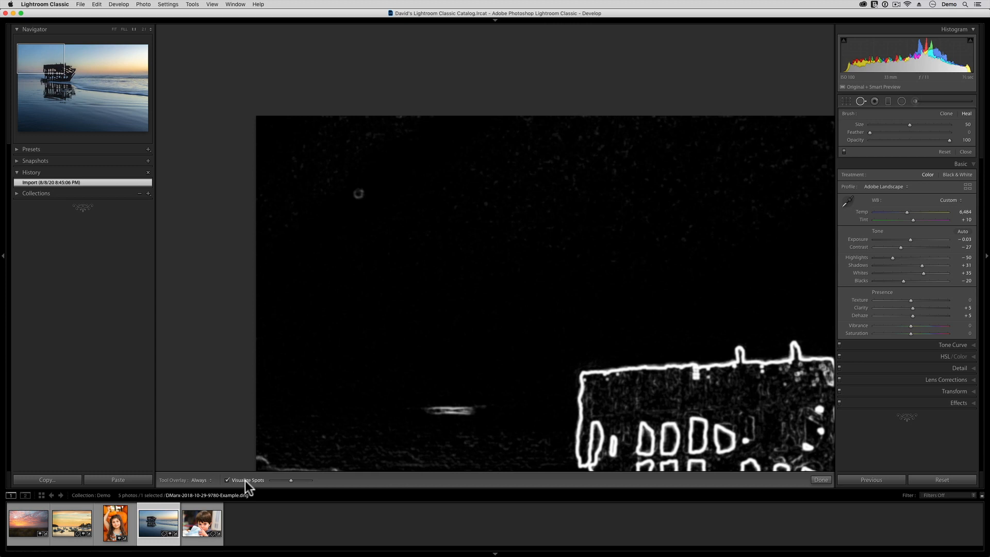
Step: Raise the Visualize Spots threshold and heal the dust spot in the upper-left sky
left_click(821, 479)
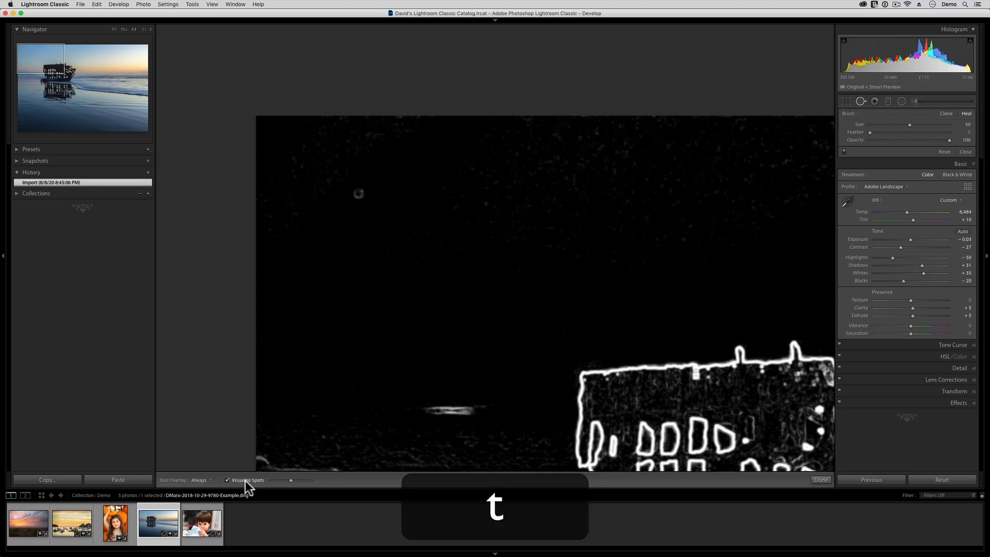
key("t")
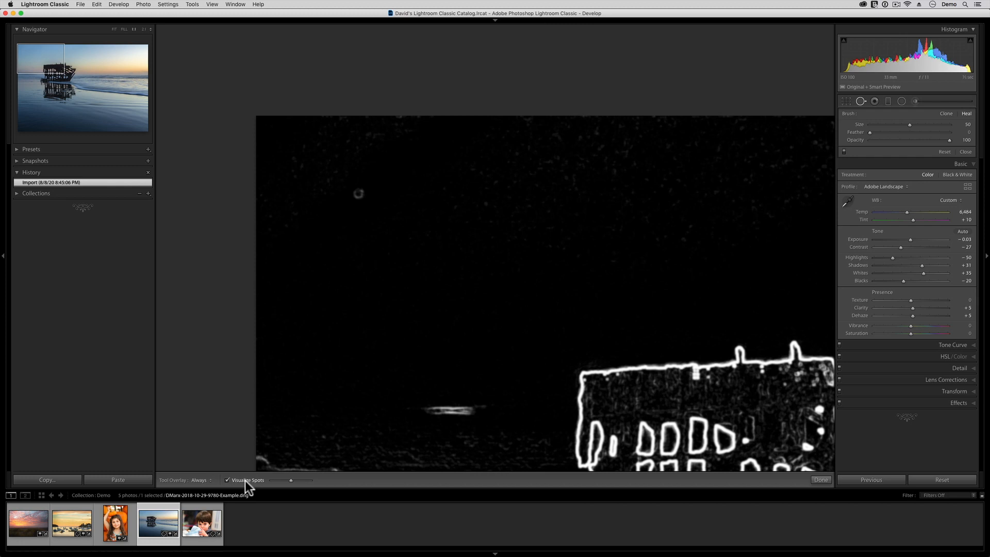
mouse_move(101, 499)
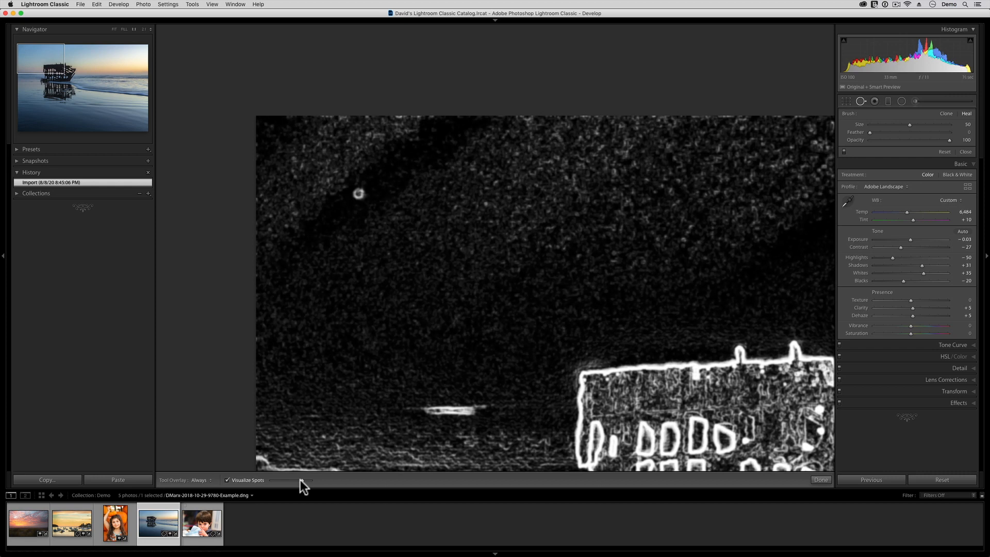
left_click(359, 193)
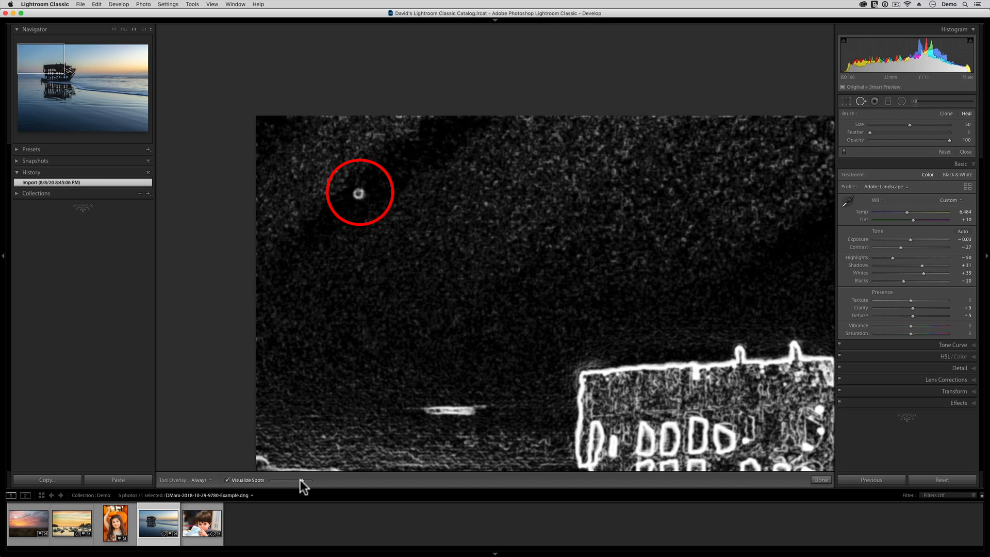
left_click(359, 192)
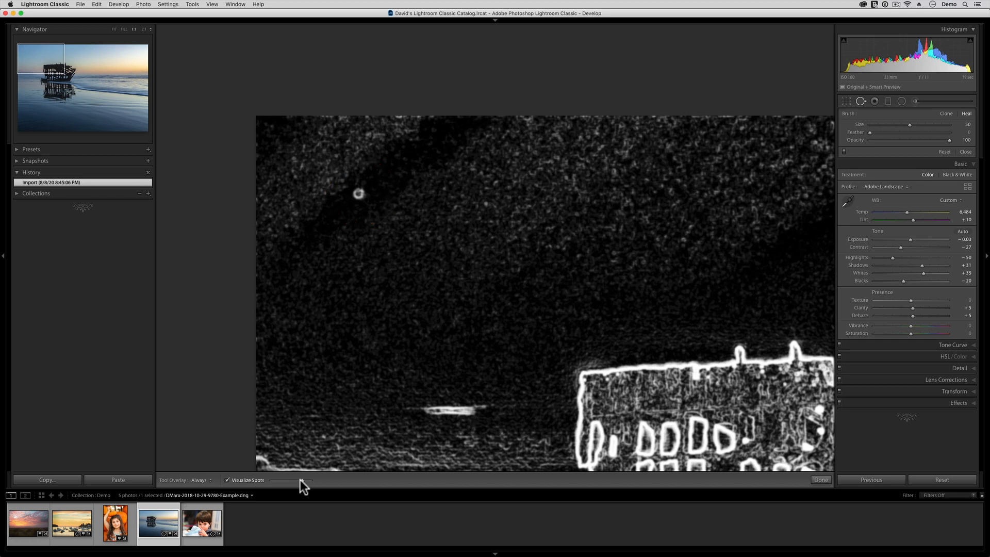
mouse_move(294, 259)
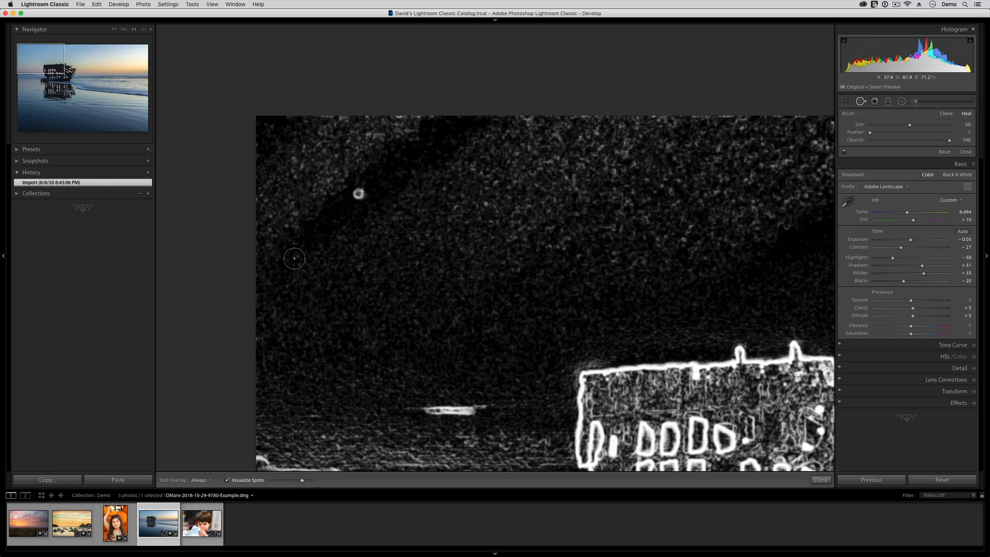
left_click(358, 194)
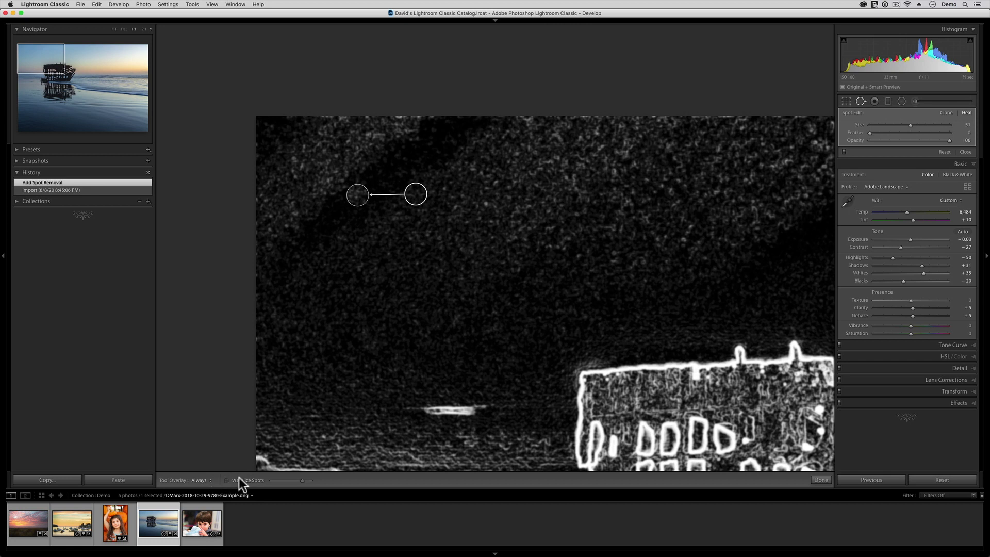
Step: Return the shipwreck photo to normal colour and scan the zoomed sky, healing one spot
left_click(227, 480)
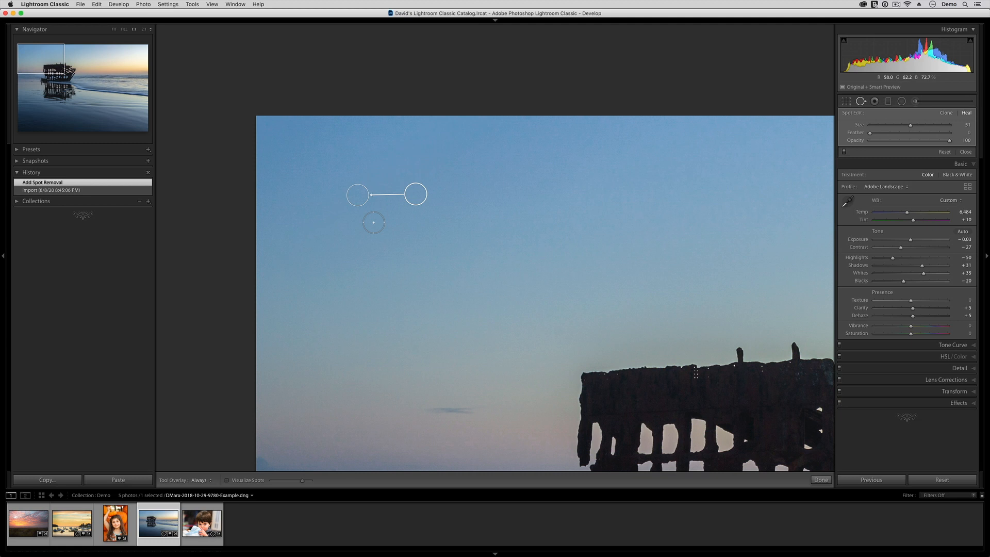
key("a")
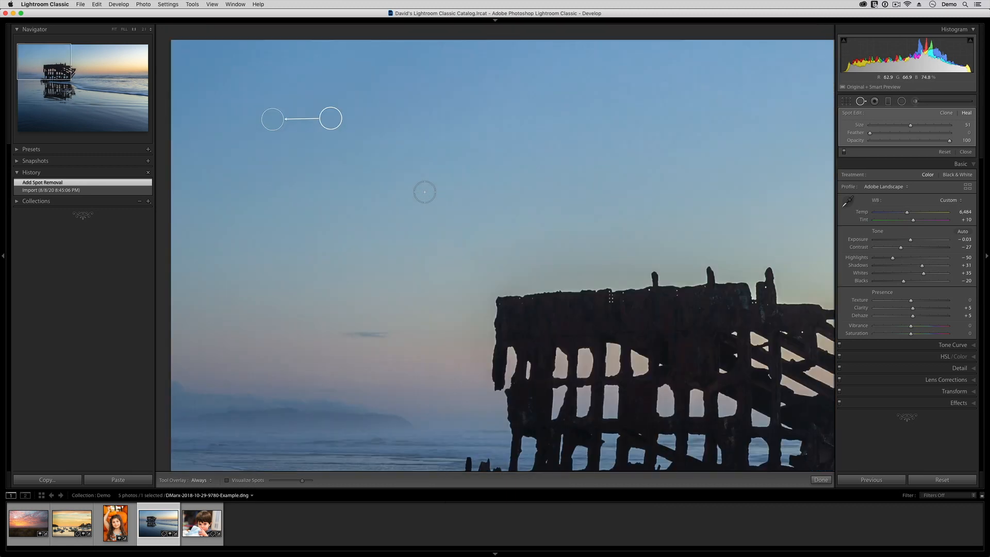
scroll("down", 3)
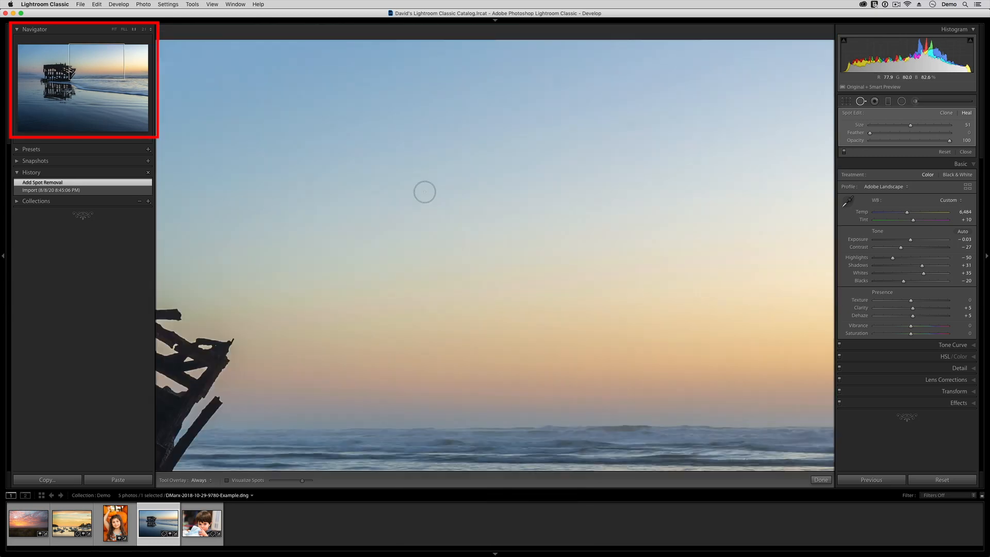
scroll("down", 3)
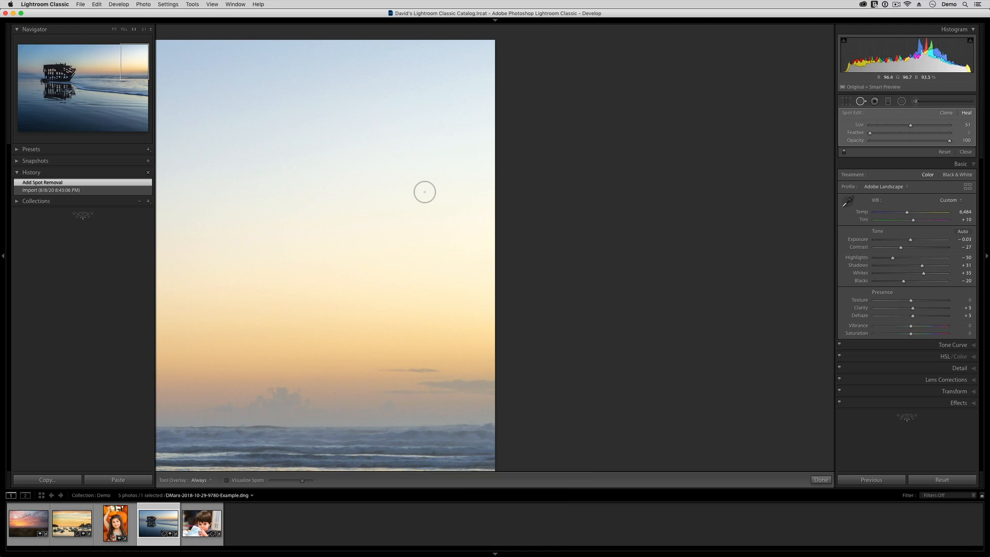
scroll("down", 3)
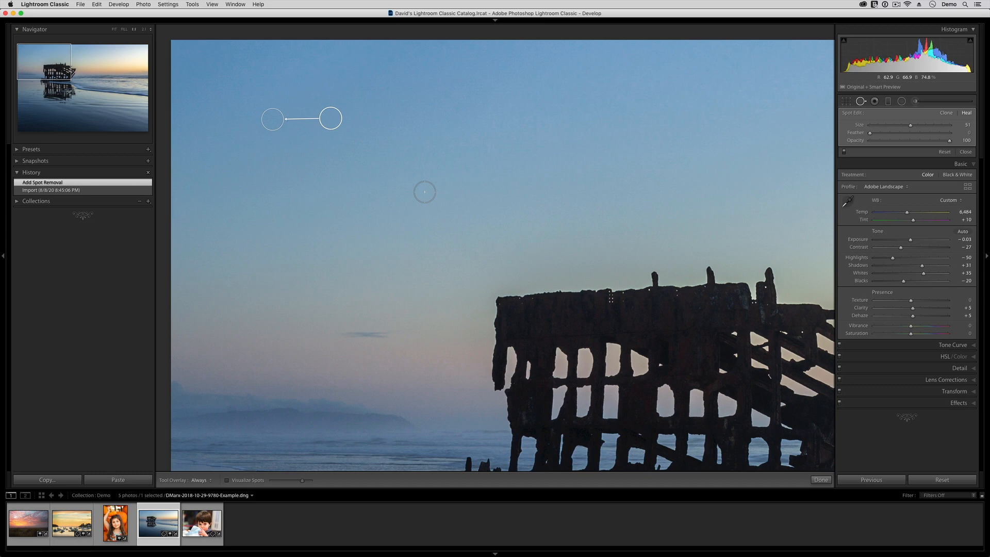
scroll("down", 3)
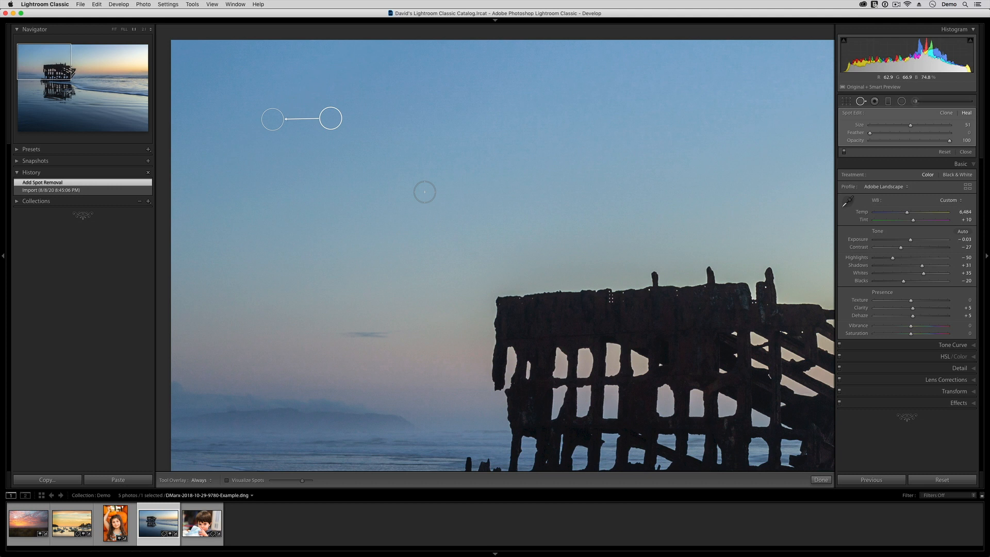
mouse_move(746, 177)
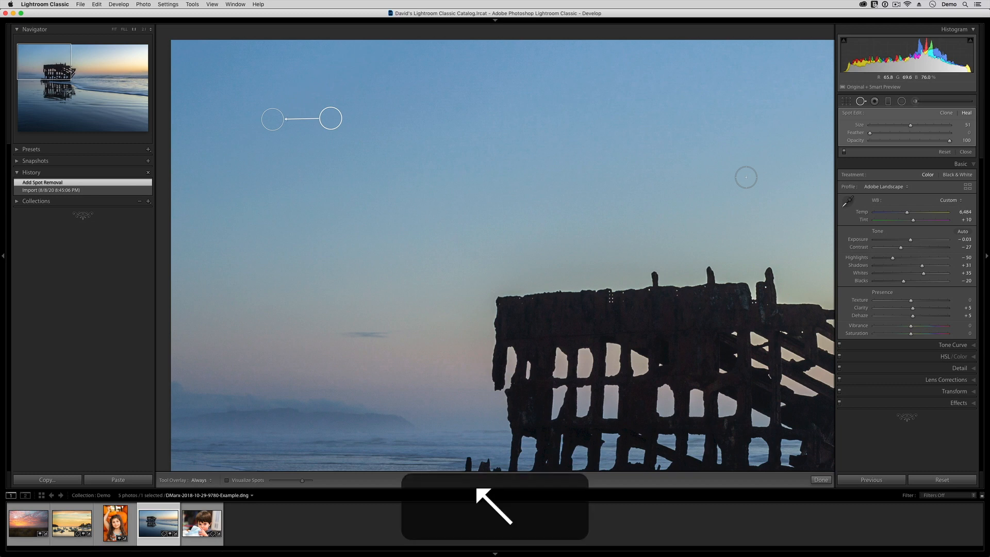
Step: Hide the surrounding panels, heal two more sky spots and toggle spot visualisation
key("a")
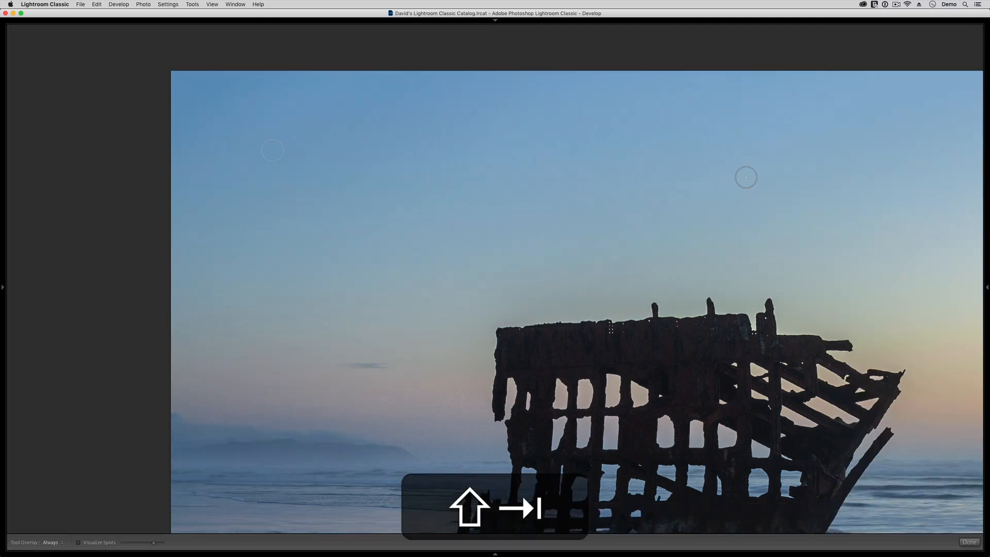
left_click(78, 542)
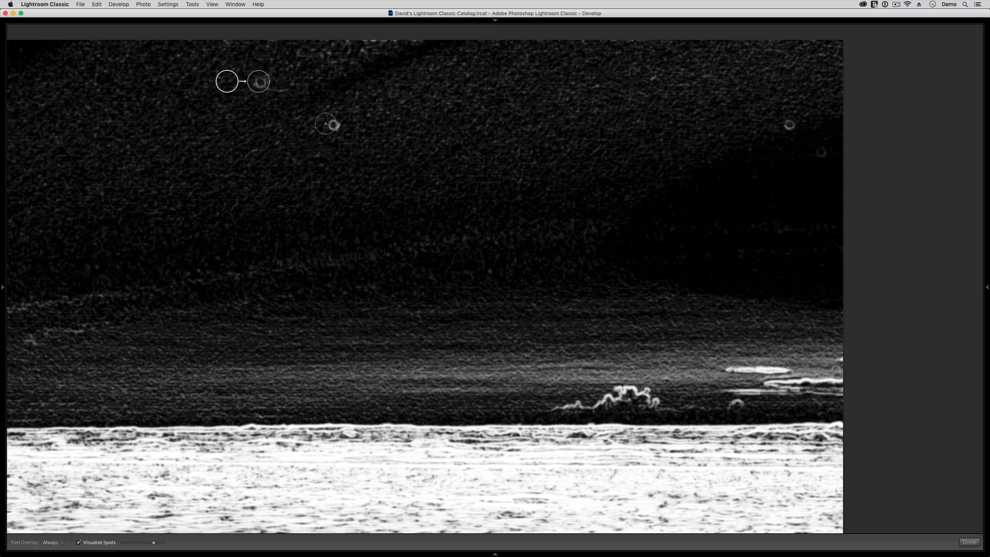
left_click(78, 542)
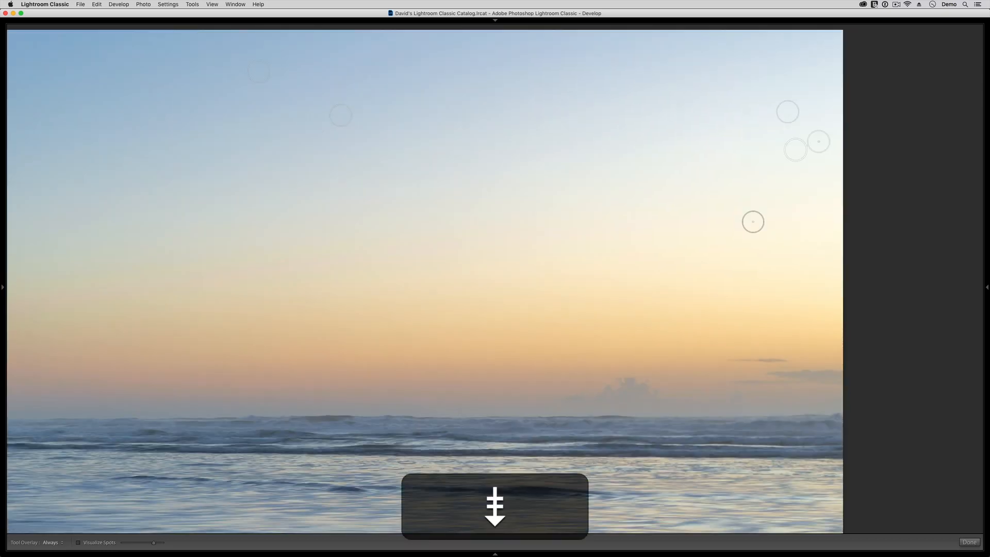
key("a")
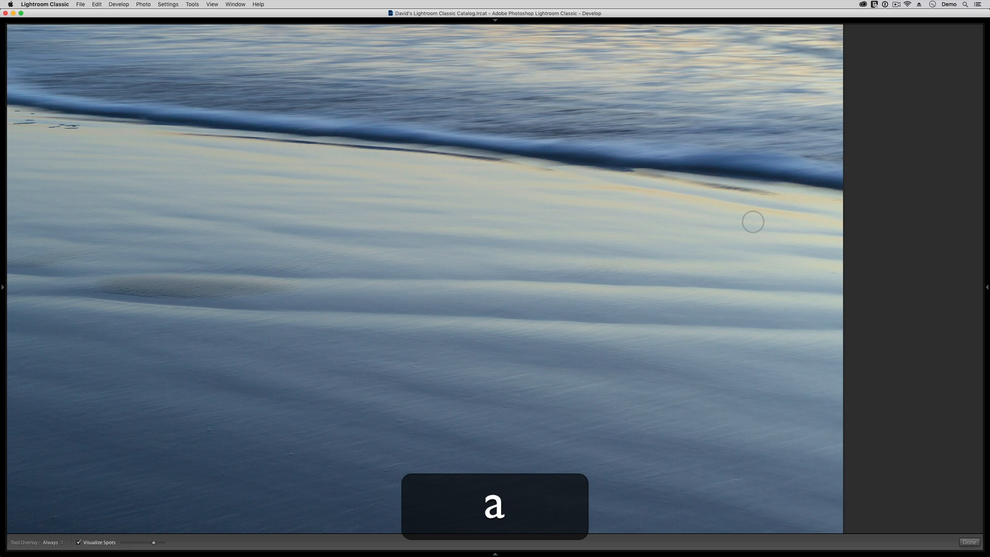
key("a")
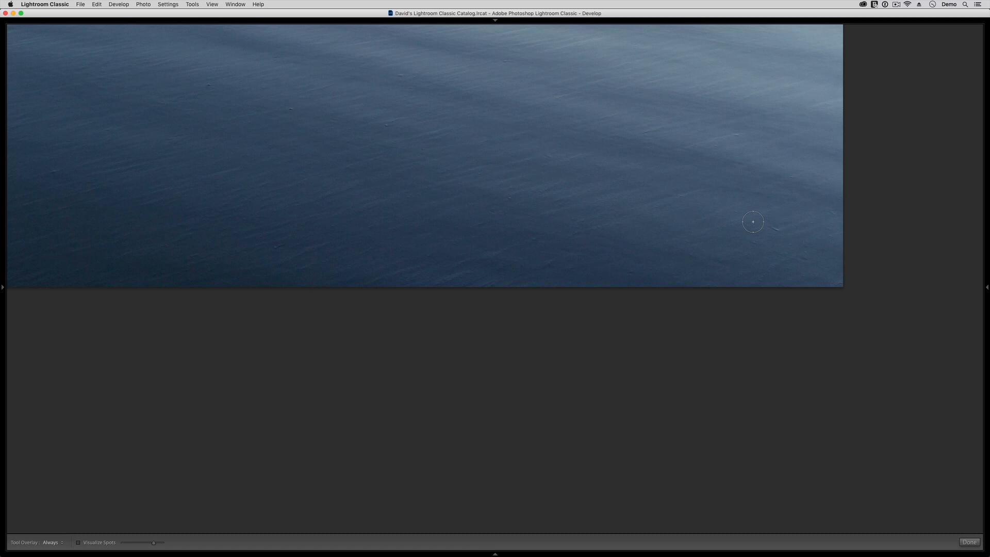
left_click(970, 542)
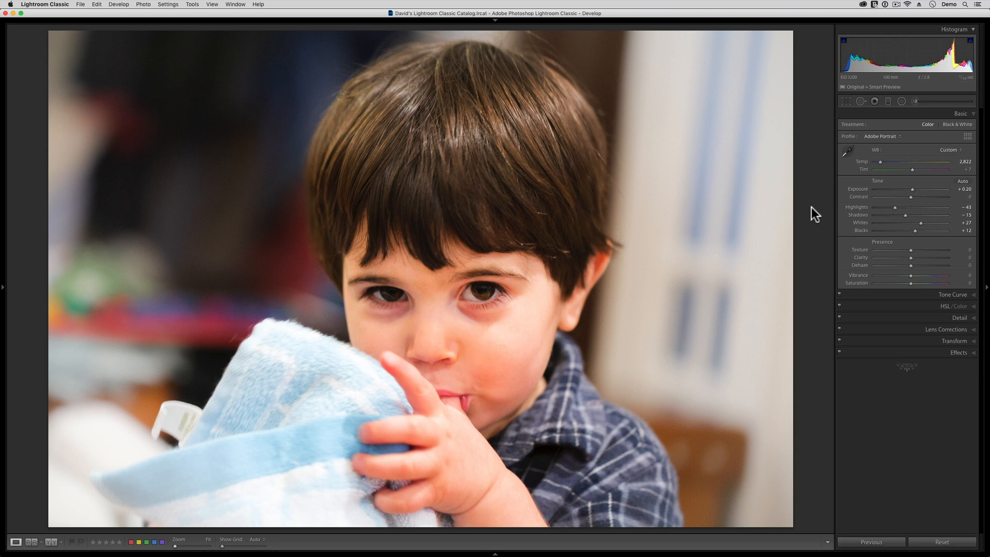
Step: Start cropping the boy's portrait and swap the crop frame to vertical orientation
left_click(848, 101)
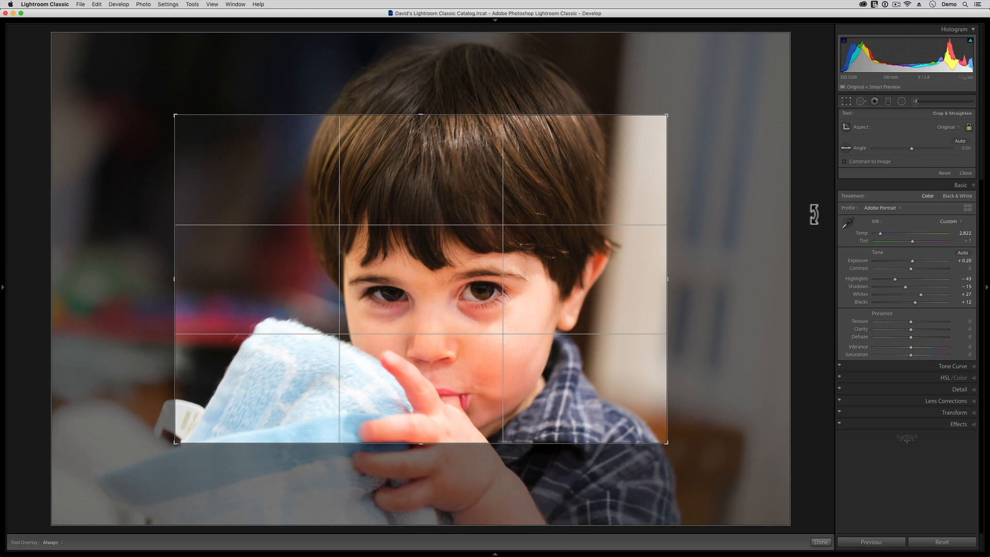
key("x")
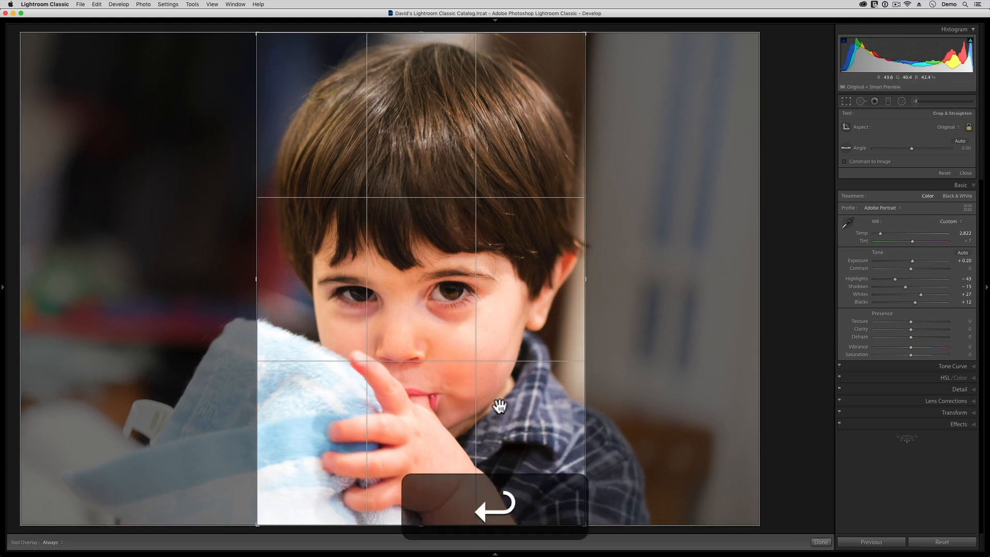
Step: Commit the vertical crop on the toddler portrait and return to the five-photo grid
left_click(821, 542)
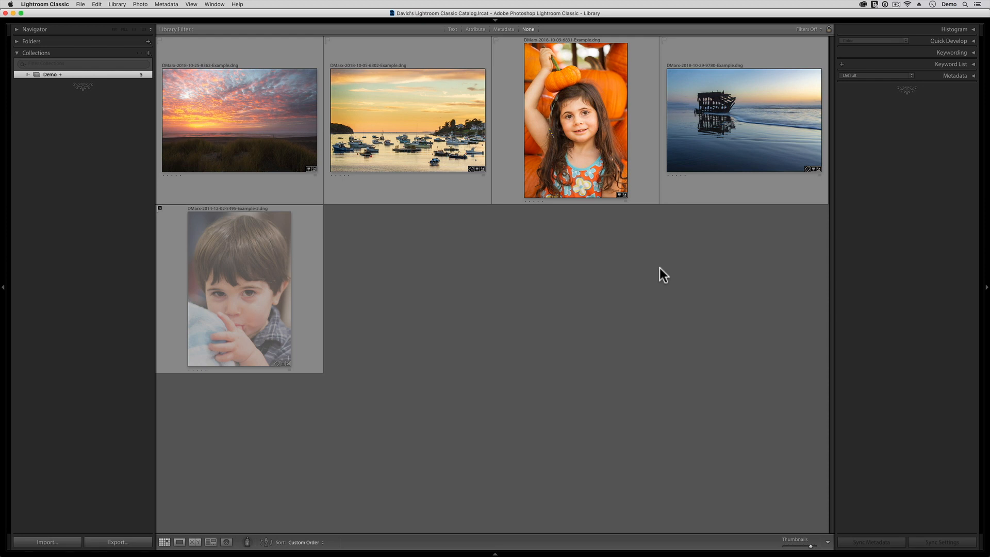
Step: Reopen the boy's portrait for cropping and reset it to the full landscape frame
double_click(240, 288)
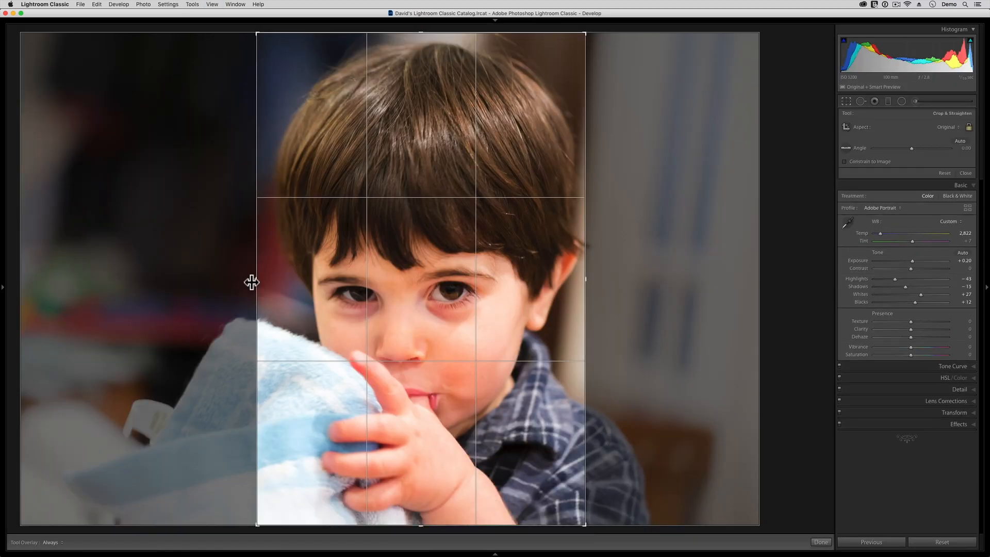
mouse_move(892, 204)
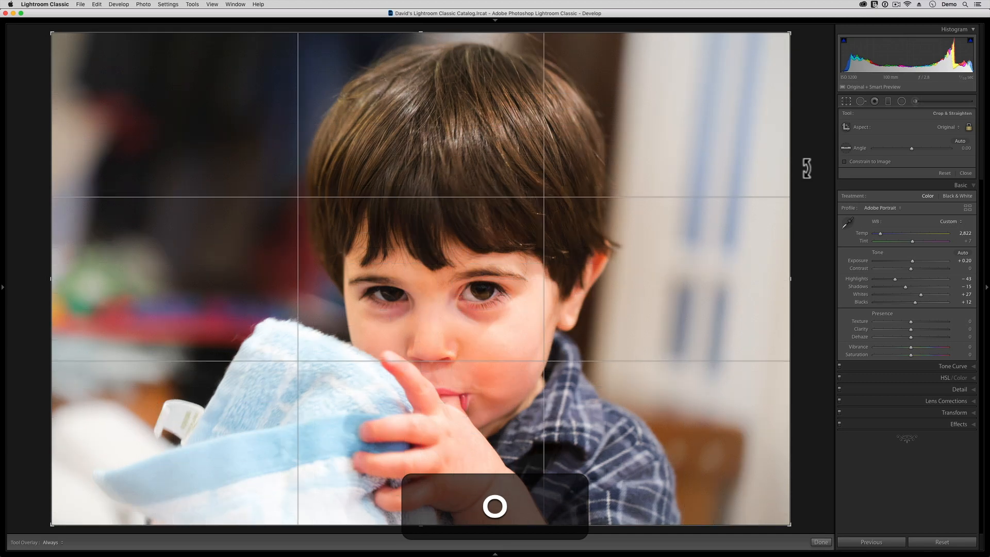
left_click(192, 5)
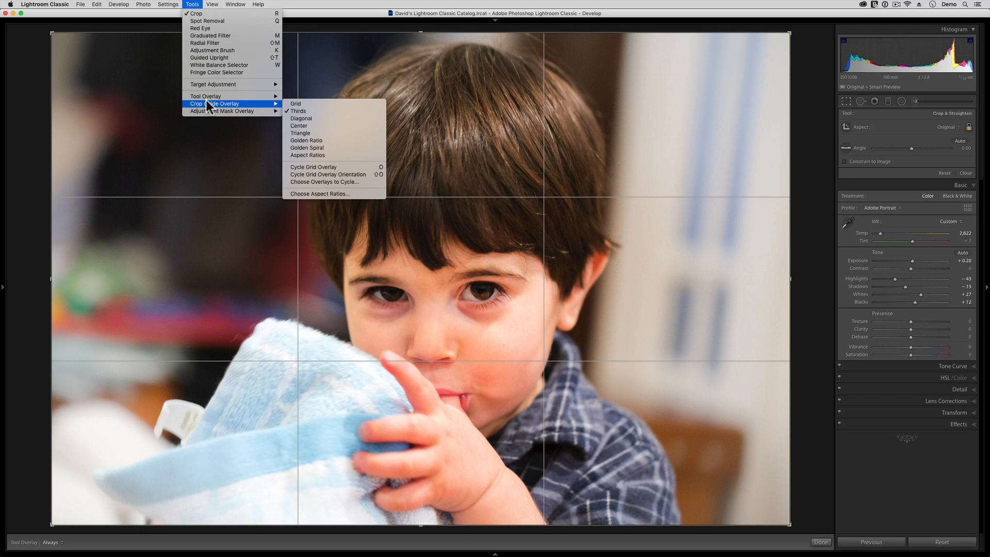
mouse_move(464, 182)
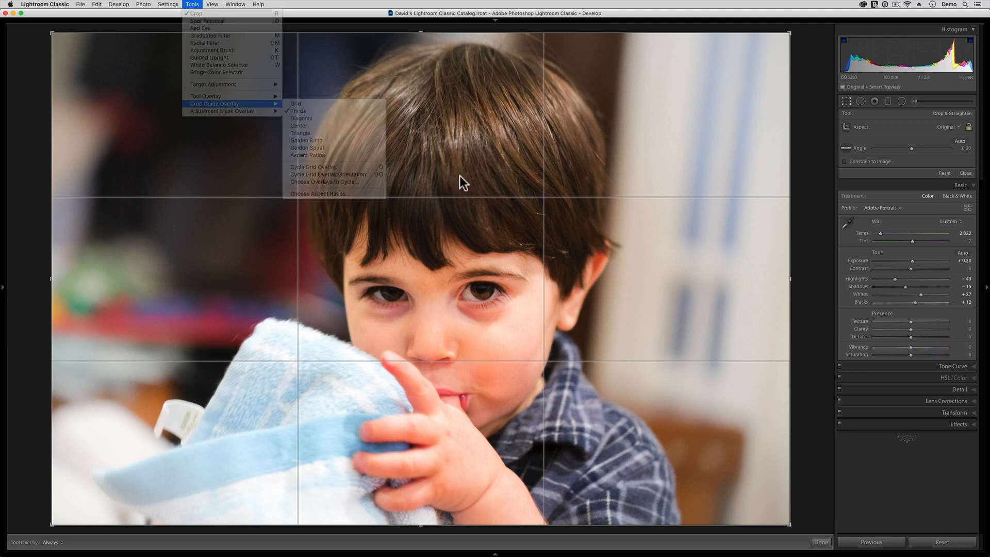
Step: Show the Grid crop overlay, then remove Grid, Center and Aspect Ratios from the cycled overlays
left_click(301, 118)
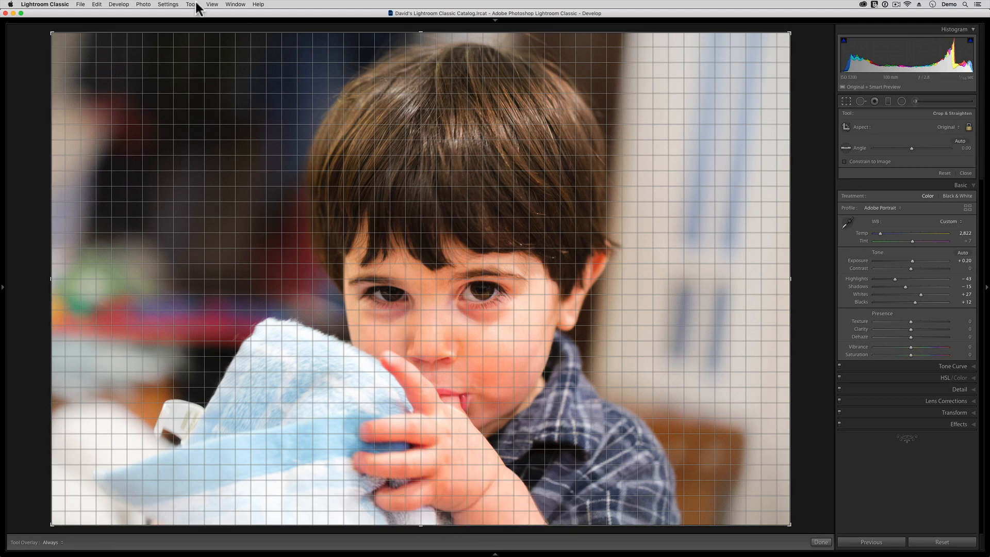
left_click(192, 5)
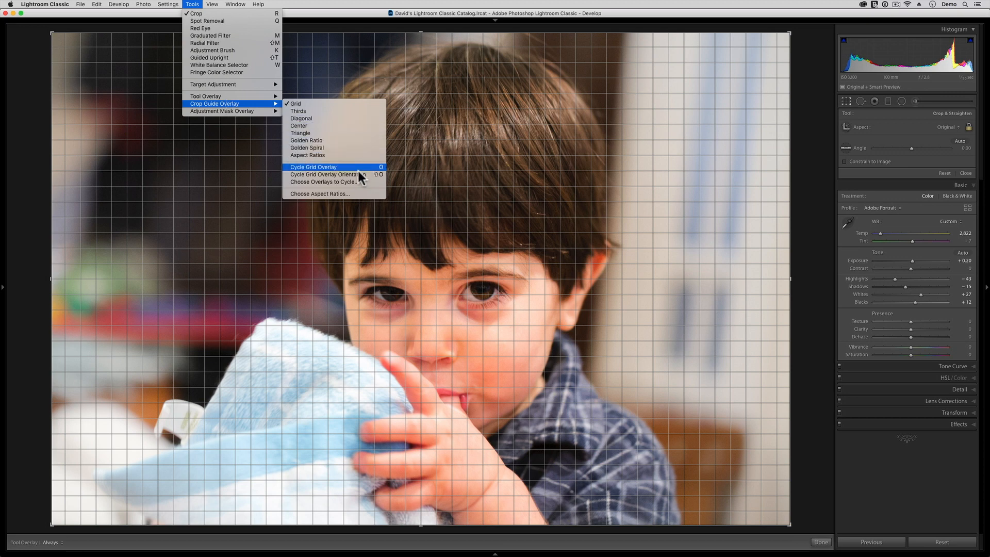
mouse_move(323, 182)
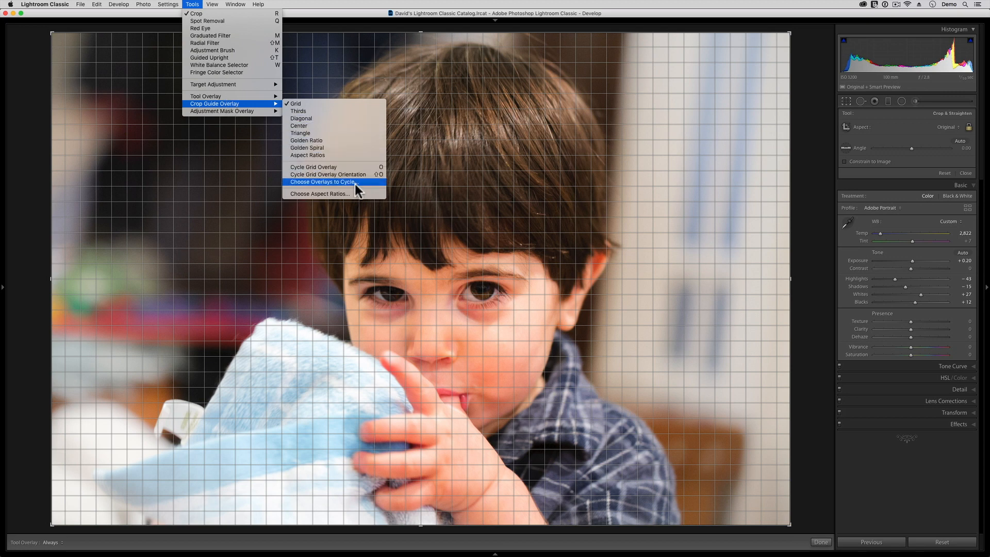
left_click(322, 182)
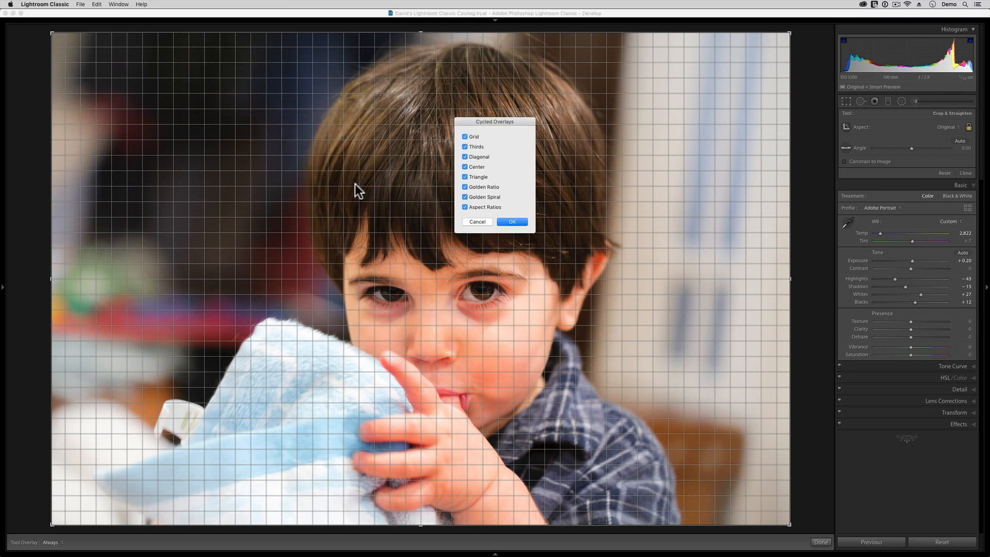
left_click(467, 136)
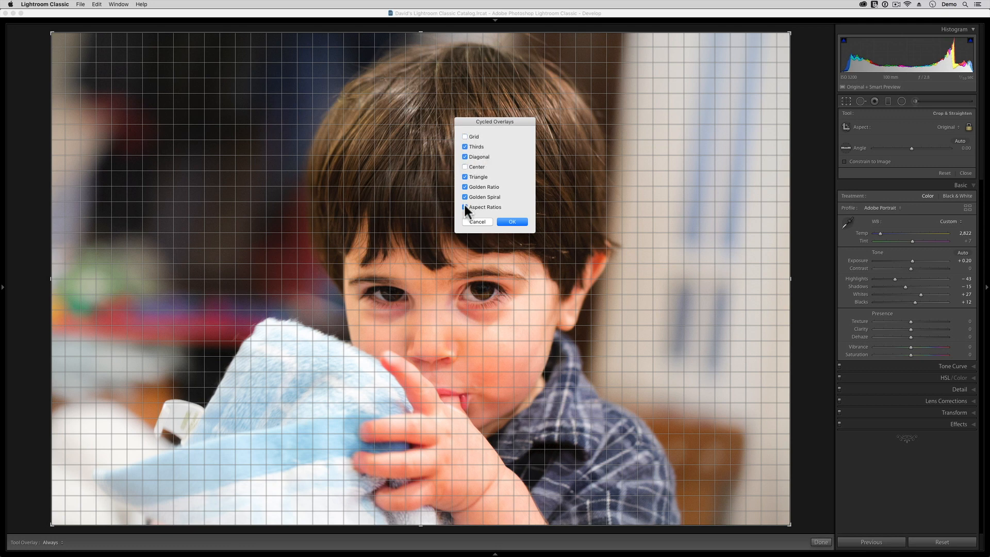
left_click(466, 207)
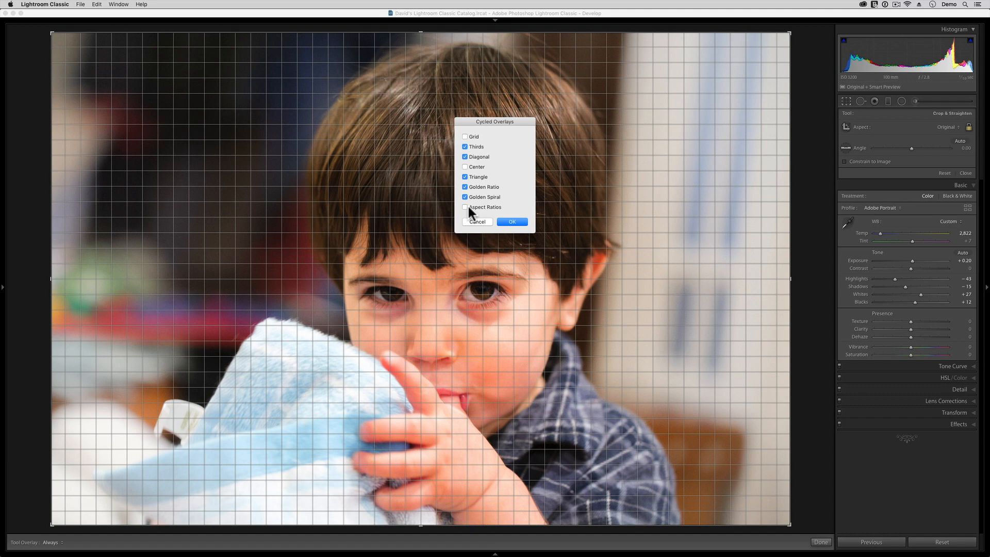
left_click(512, 222)
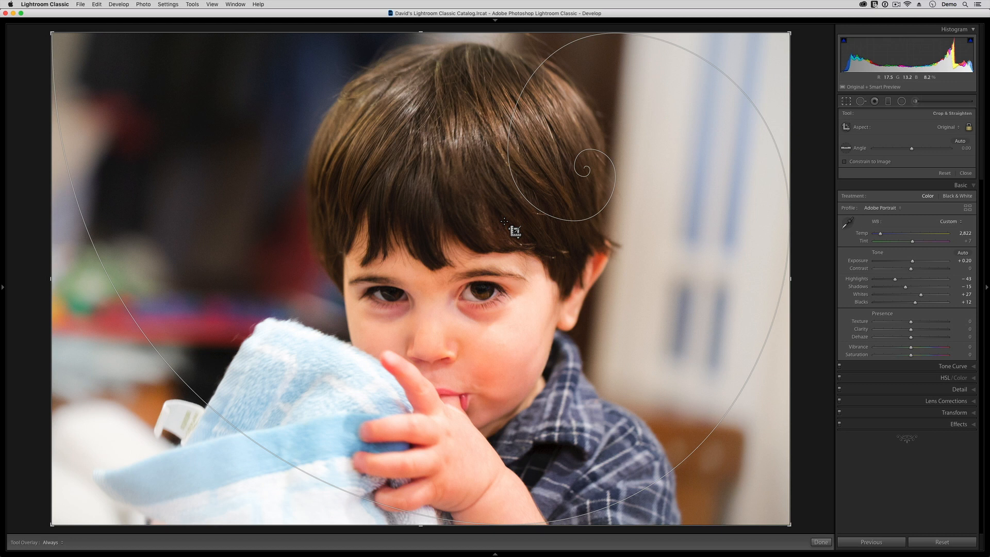
Step: Switch to the Golden Spiral overlay and apply a tight vertical crop around the boy's face
key("x")
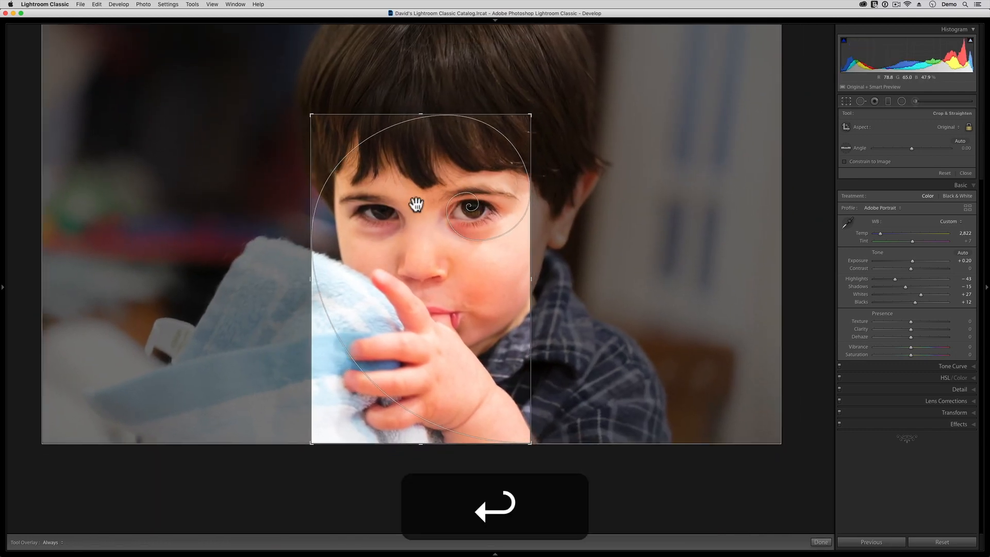
left_click(821, 542)
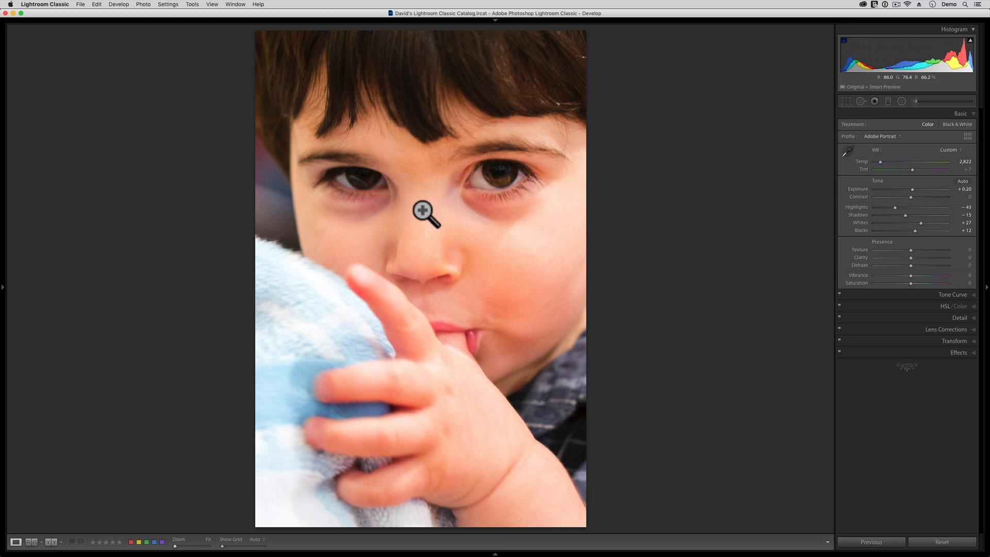
key("l")
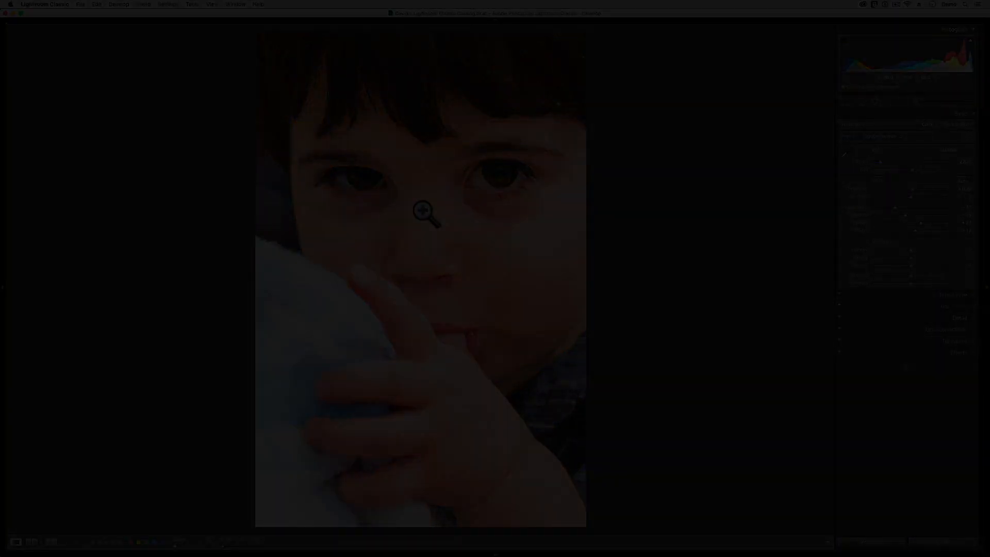